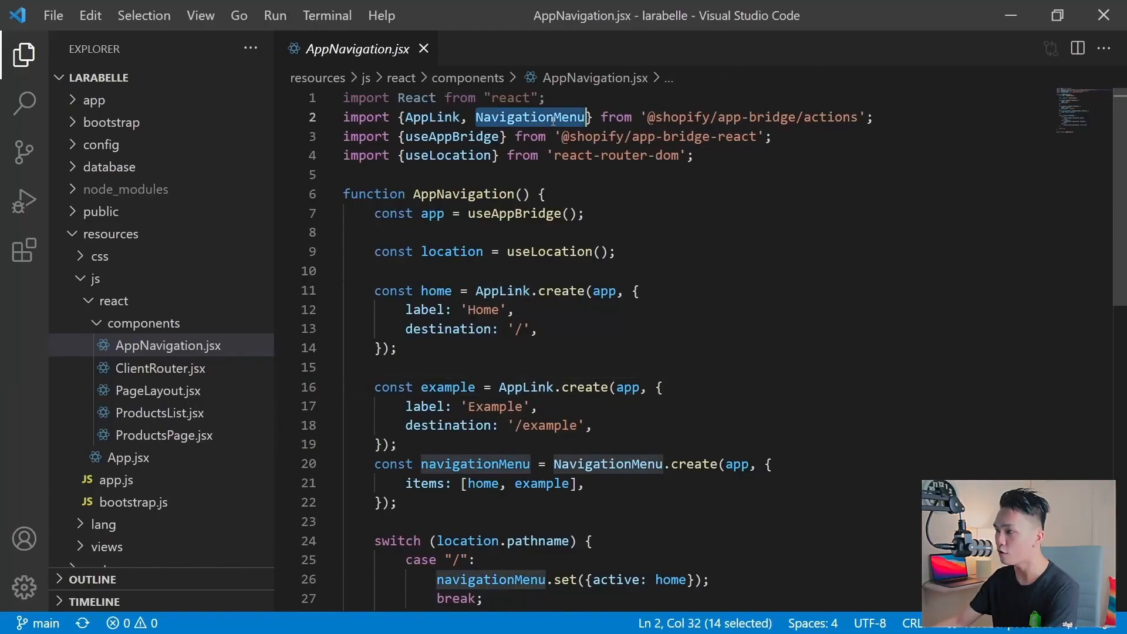
# Step: Open ScriptsPage.jsx, the component returning the 'This is the scripts page' div
pyautogui.click(159, 317)
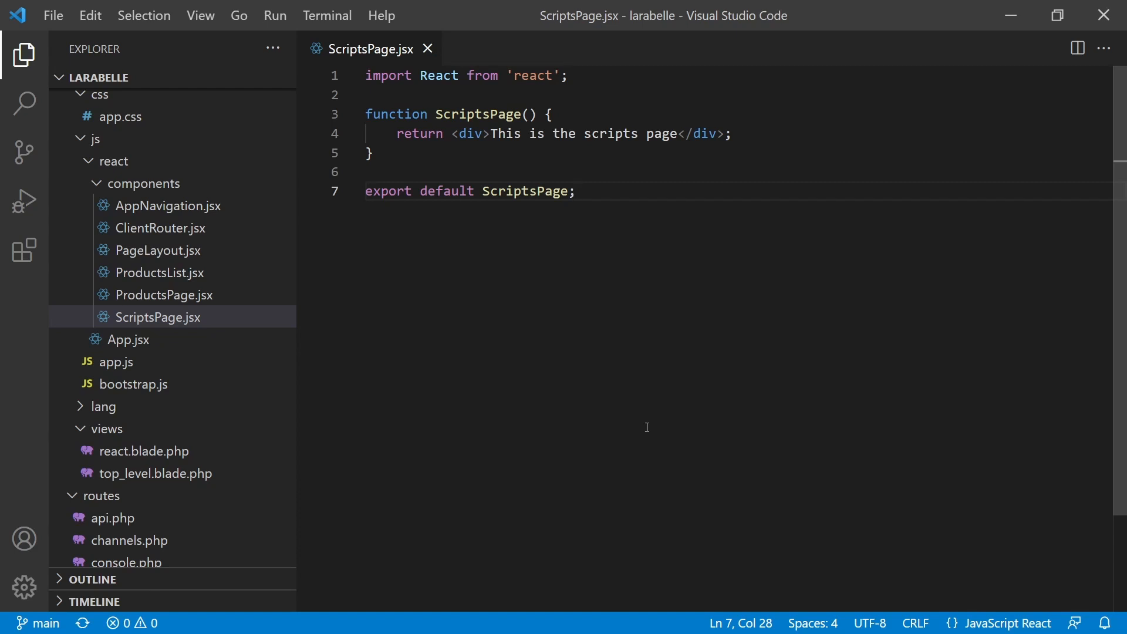
pyautogui.moveTo(668, 399)
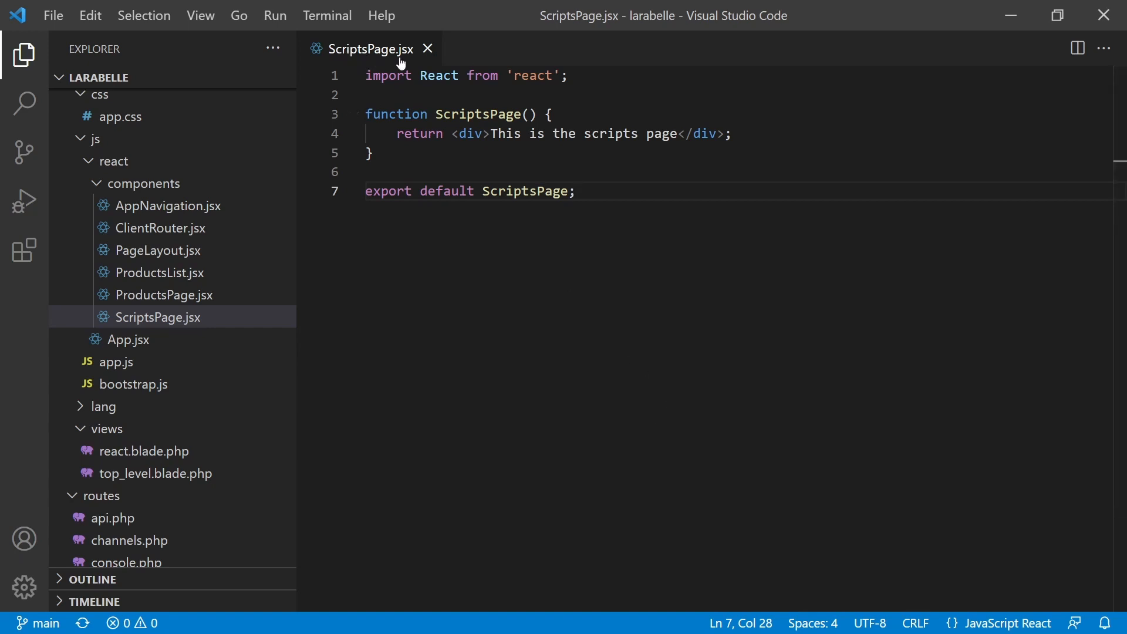
pyautogui.moveTo(372, 49)
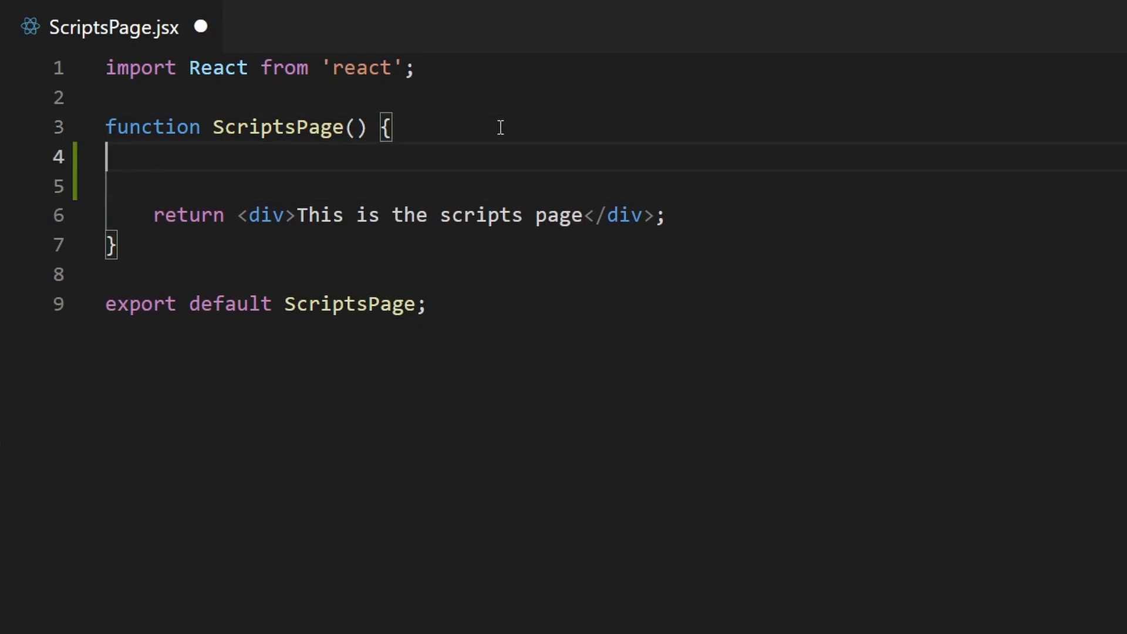
# Step: Declare const CREATE_SCRIPTTAG_QUERY = gql`` above the return statement
pyautogui.write('const')
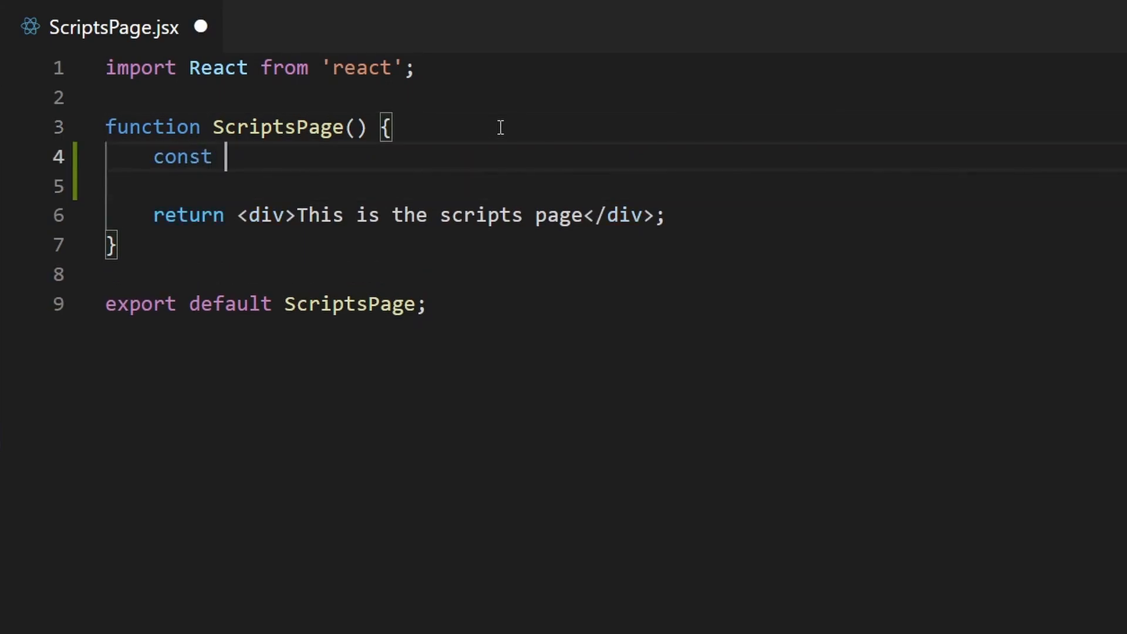
pyautogui.write('CREATE_')
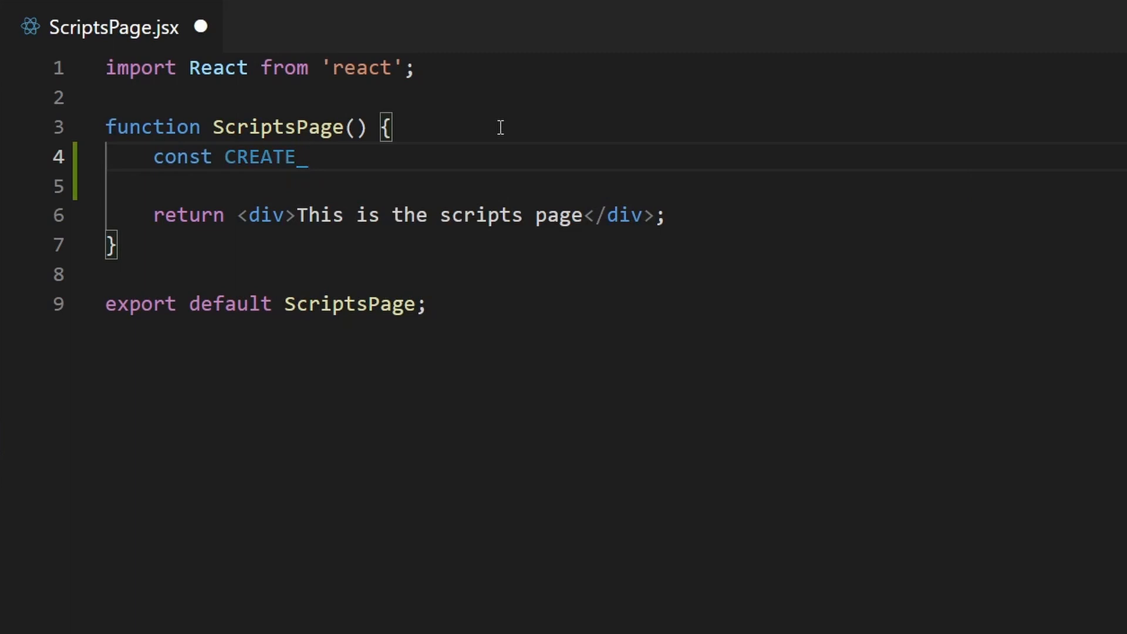
pyautogui.write('SCRIPTTAG_')
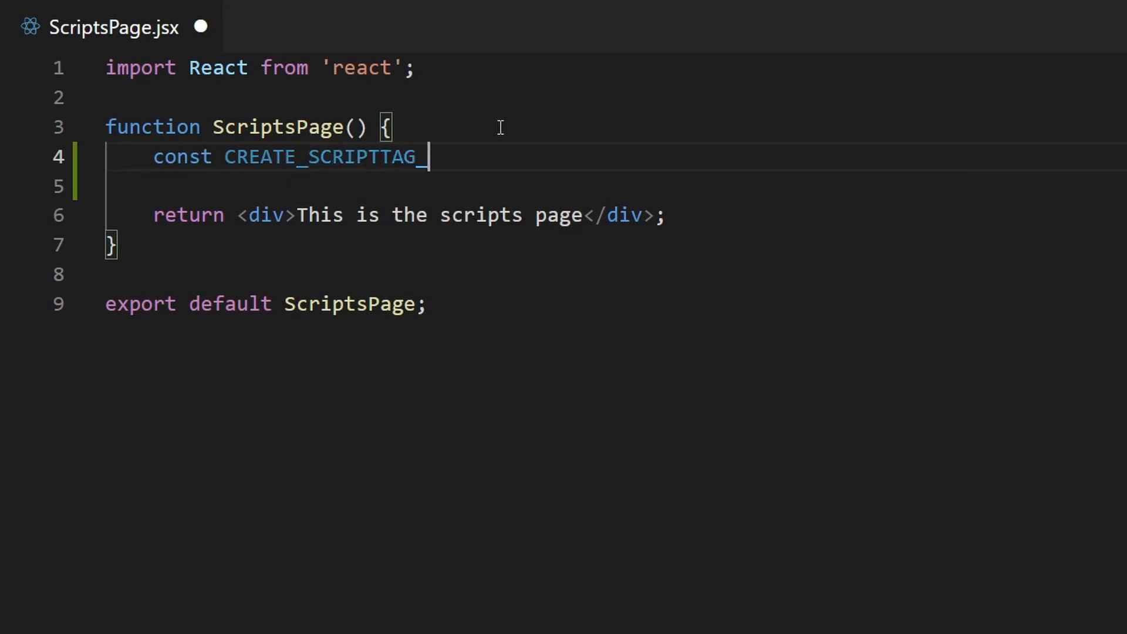
pyautogui.write('QUER')
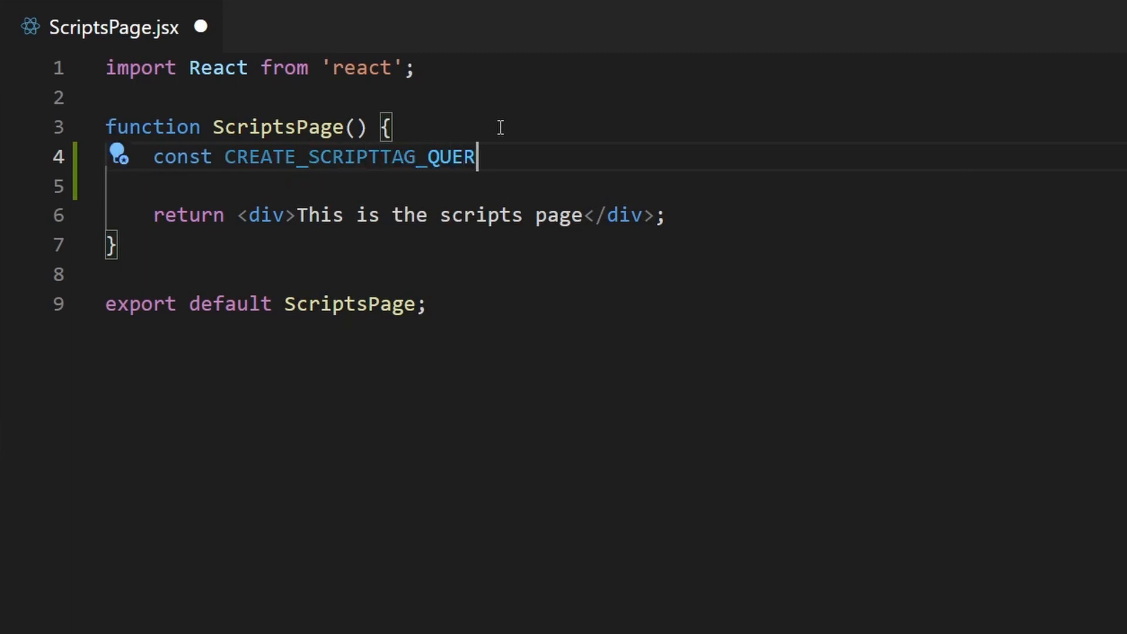
pyautogui.write('Y =')
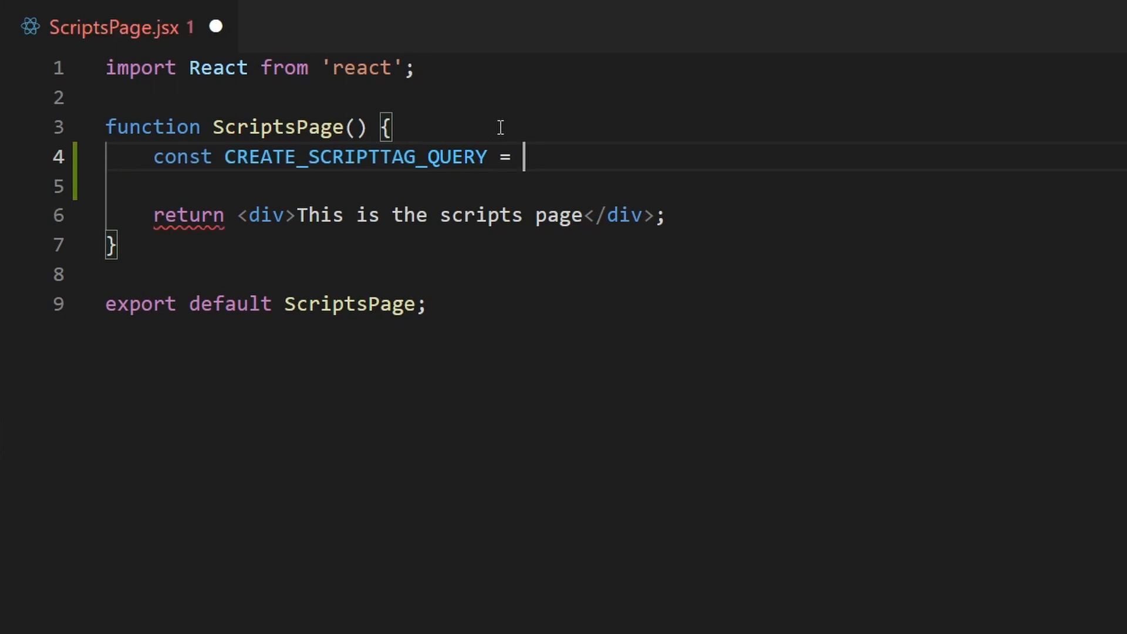
pyautogui.write('gql`')
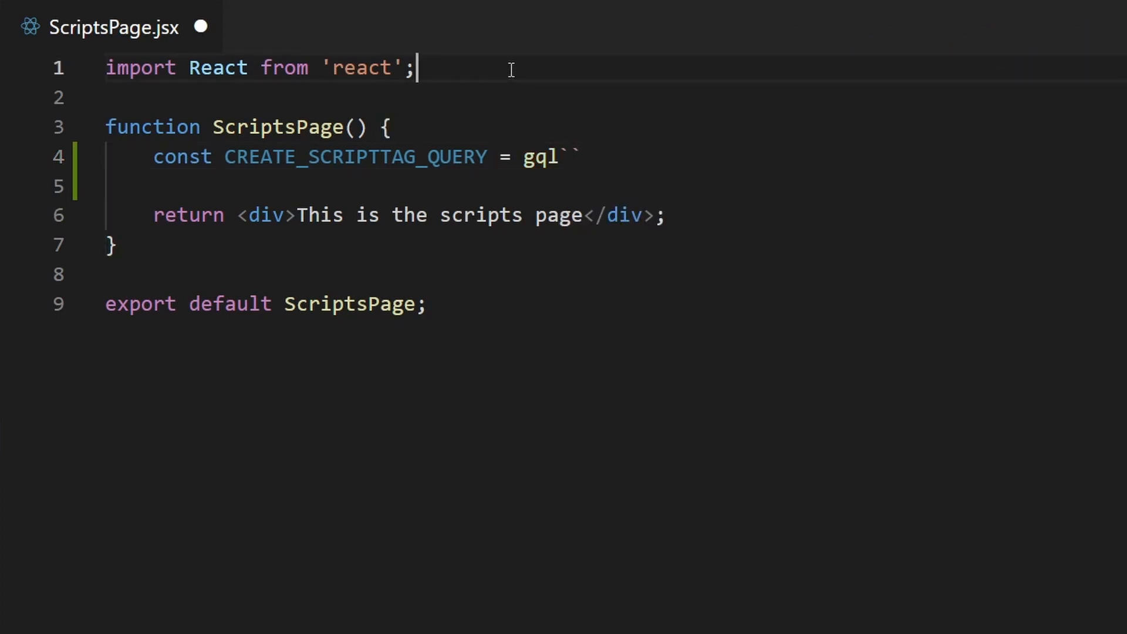
pyautogui.press('Enter')
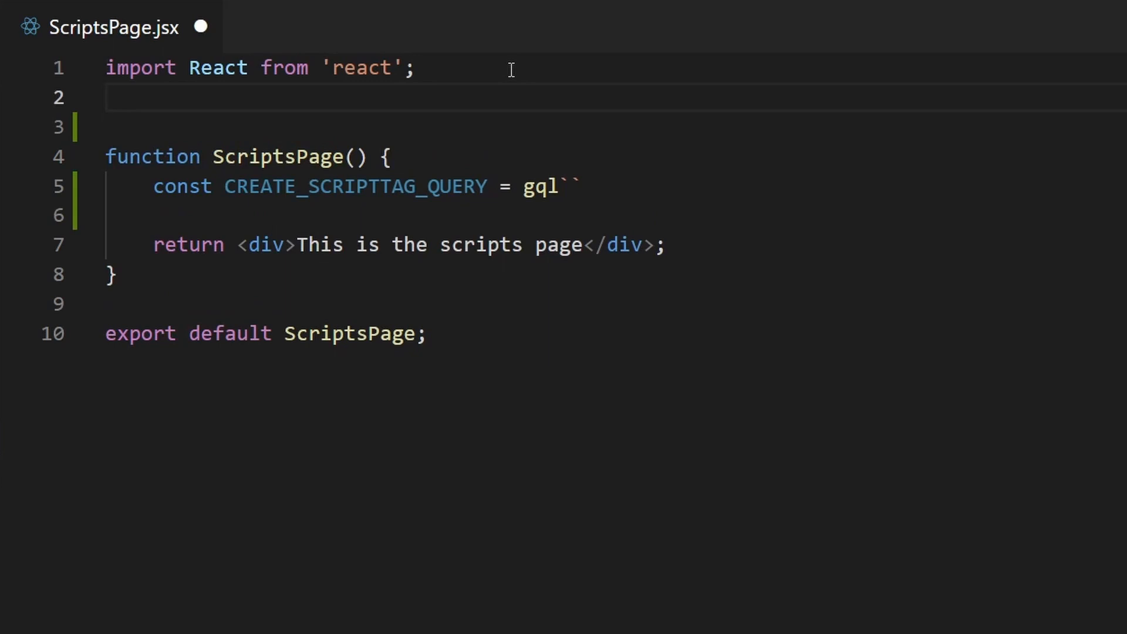
pyautogui.write('import {}')
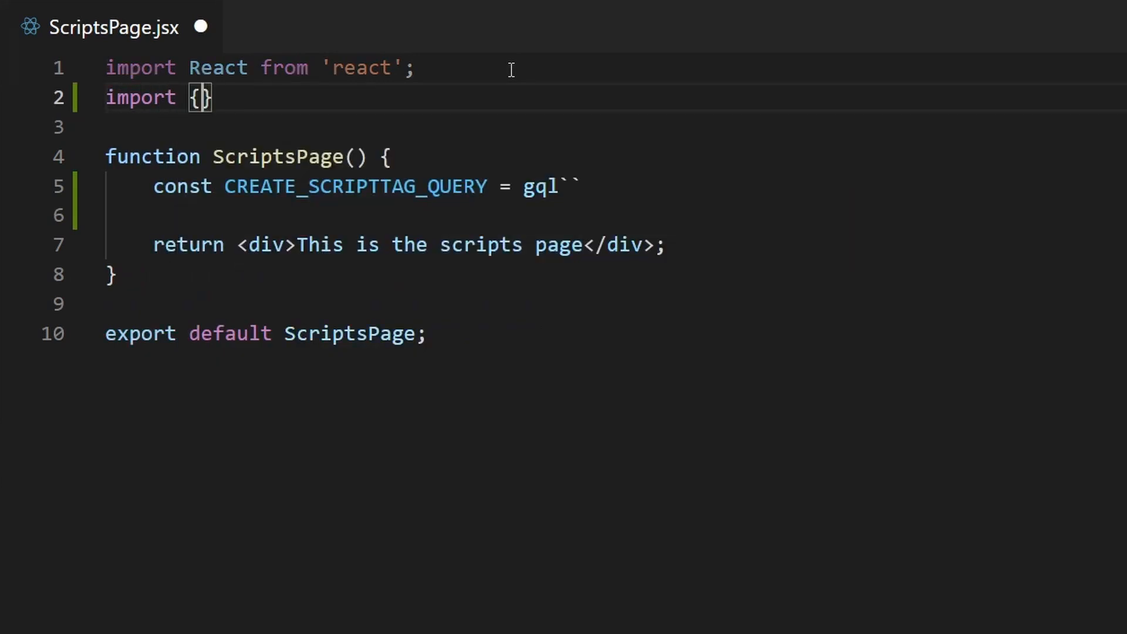
pyautogui.write('gql')
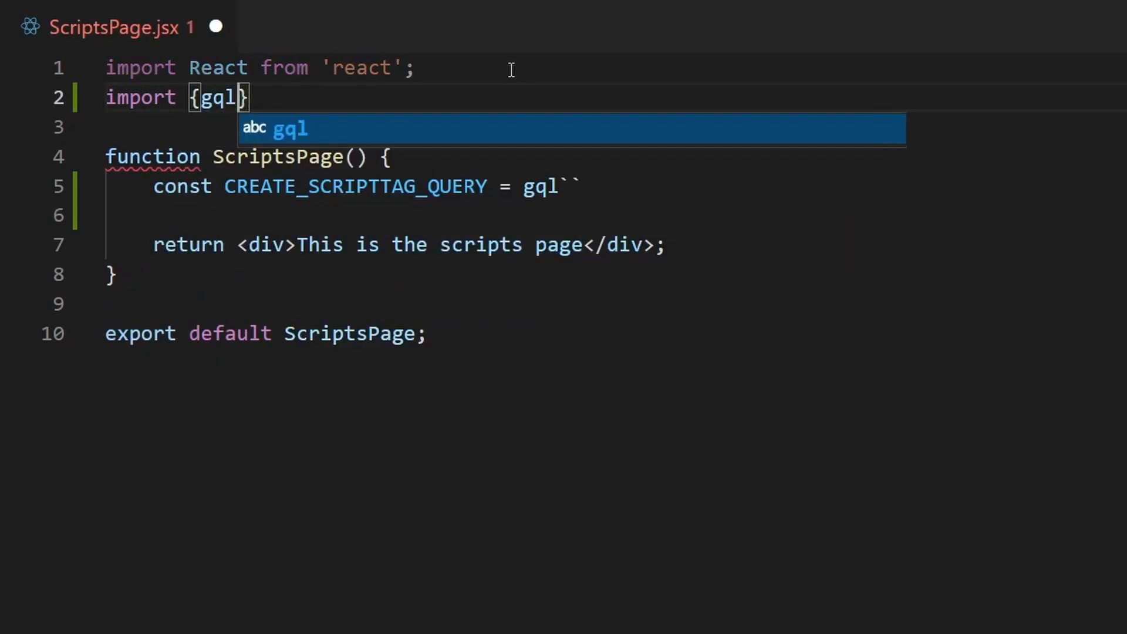
pyautogui.write(',')
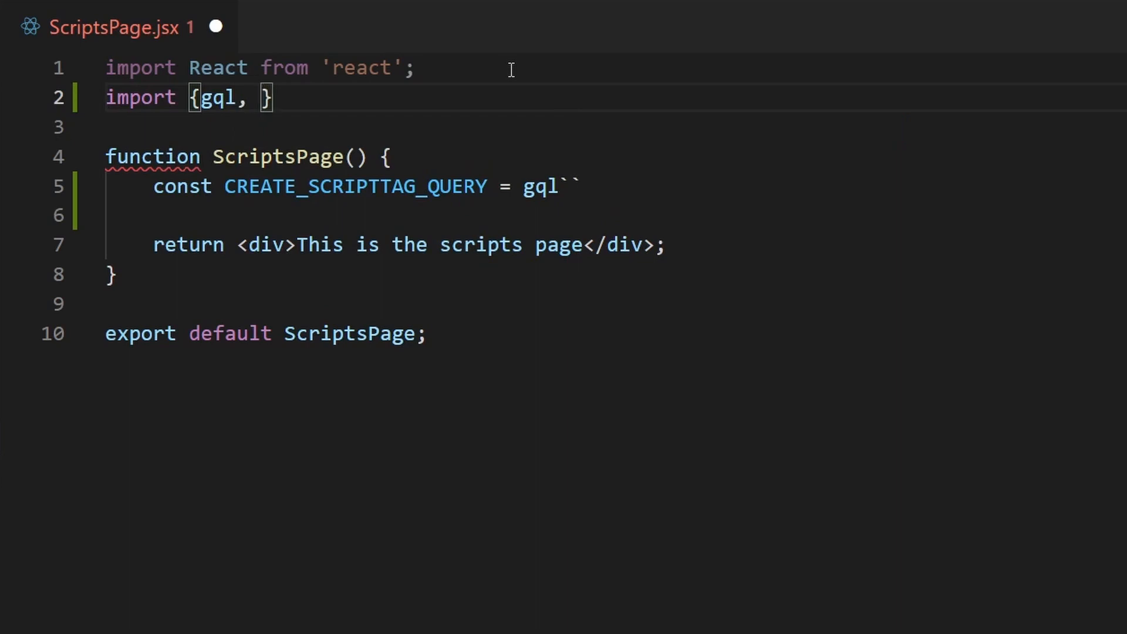
pyautogui.write('useMut')
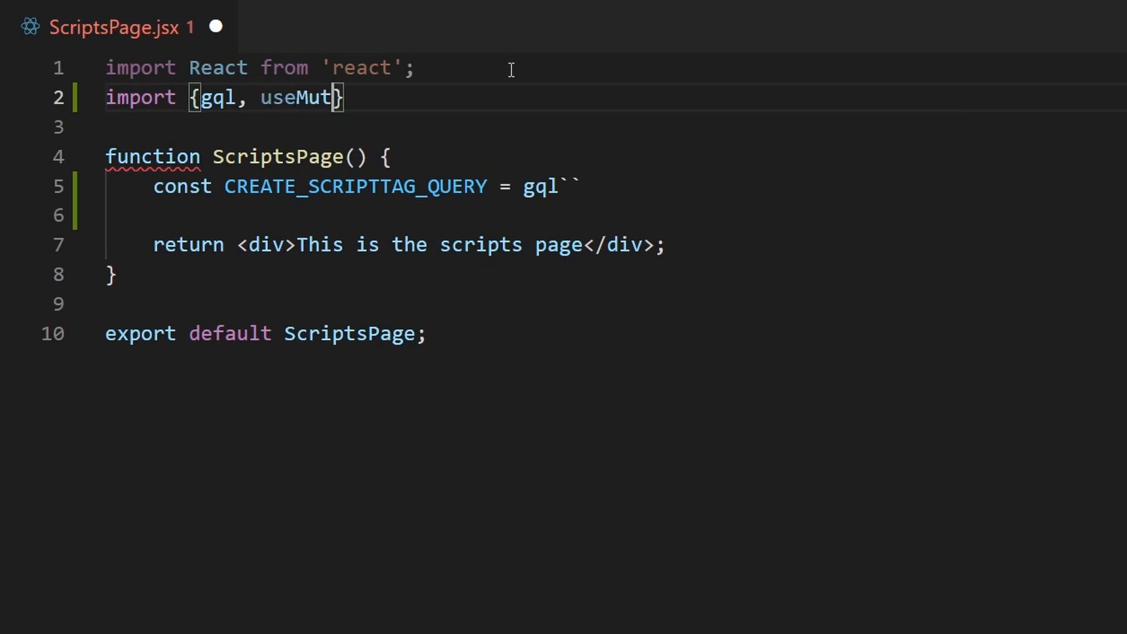
pyautogui.write('ation')
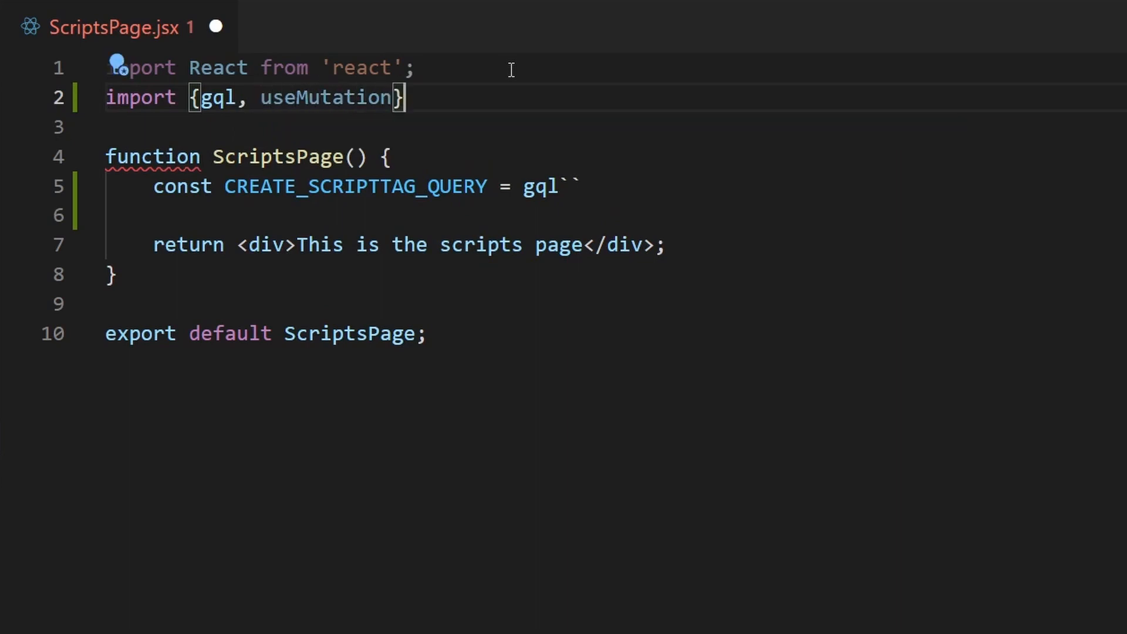
pyautogui.write('from')
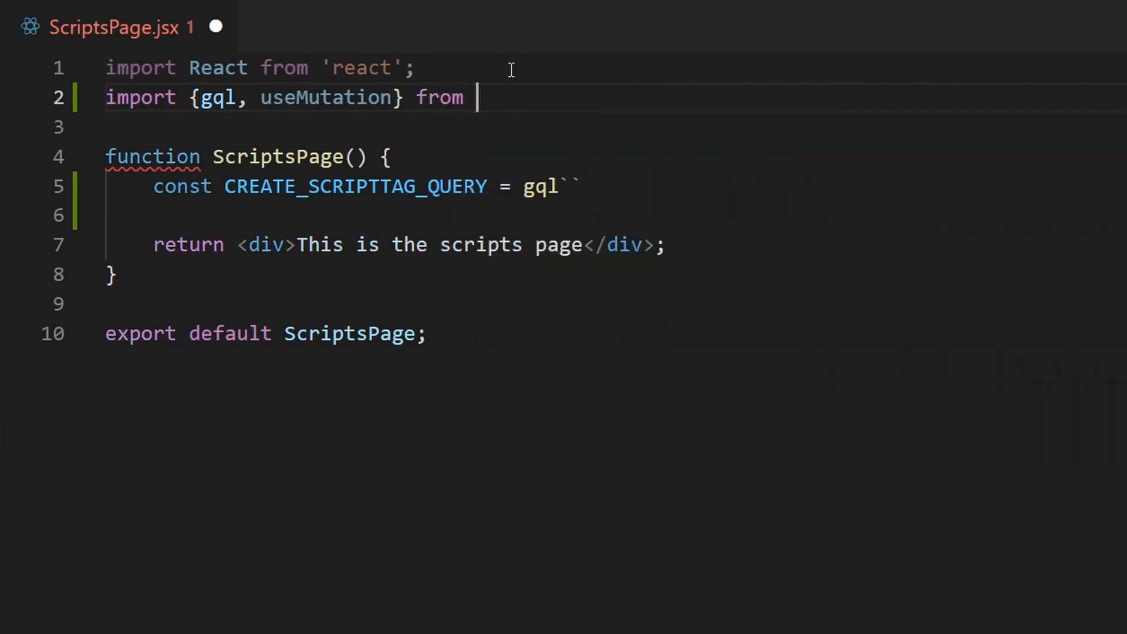
pyautogui.write("'@apollo/client';")
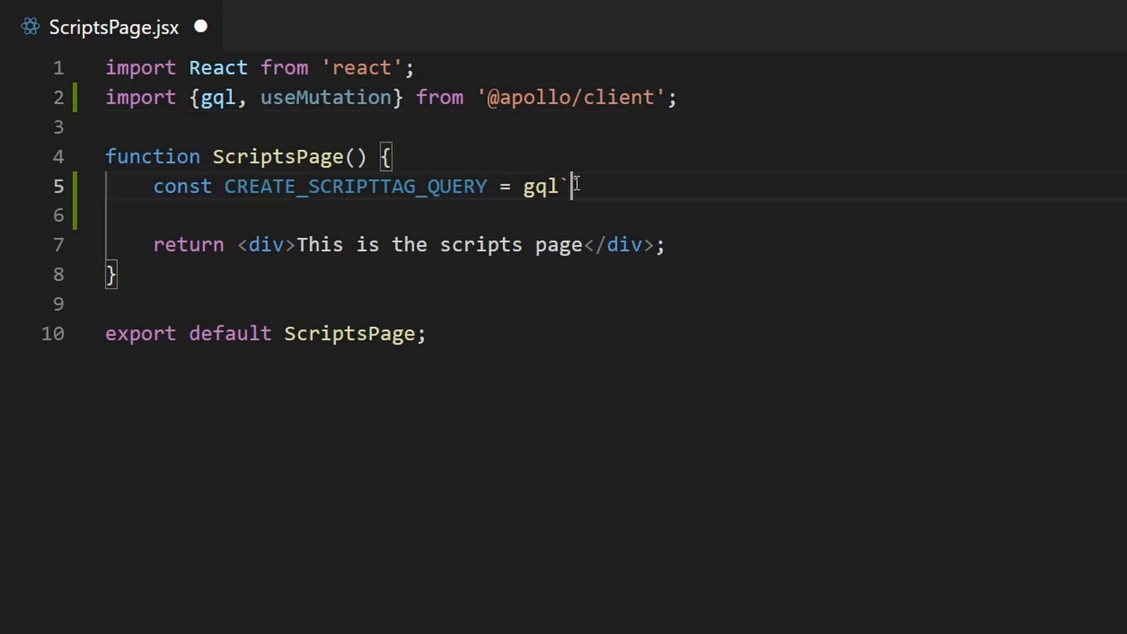
# Step: Write a mutation calling scriptTagCreate(input: { ... }) with braces for the input object and selection
pyautogui.write('muta')
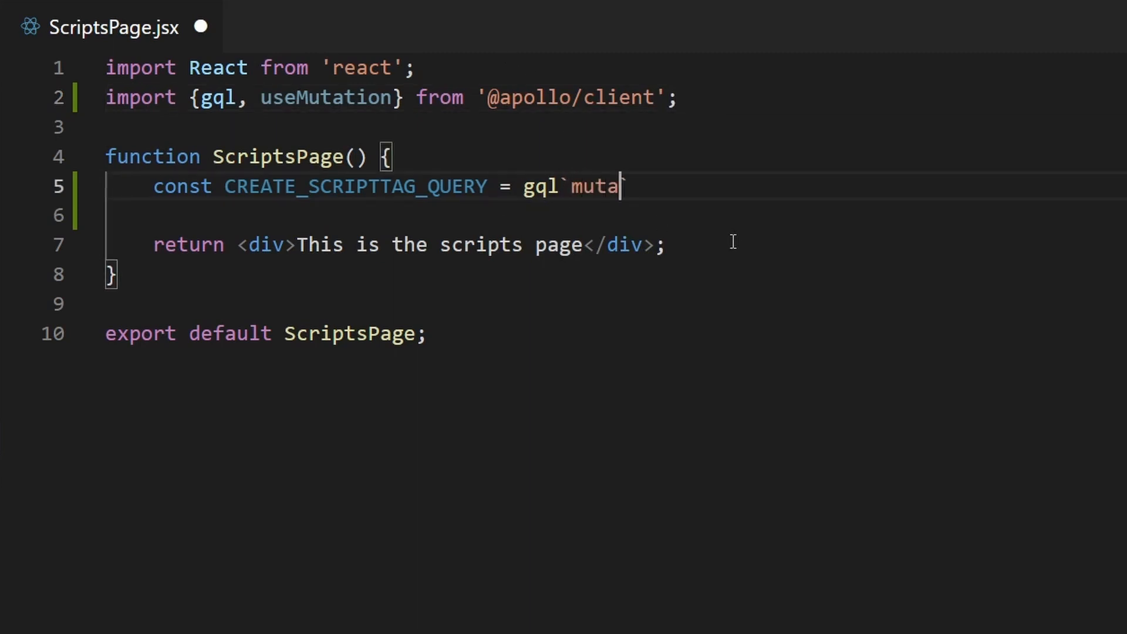
pyautogui.write('tion `')
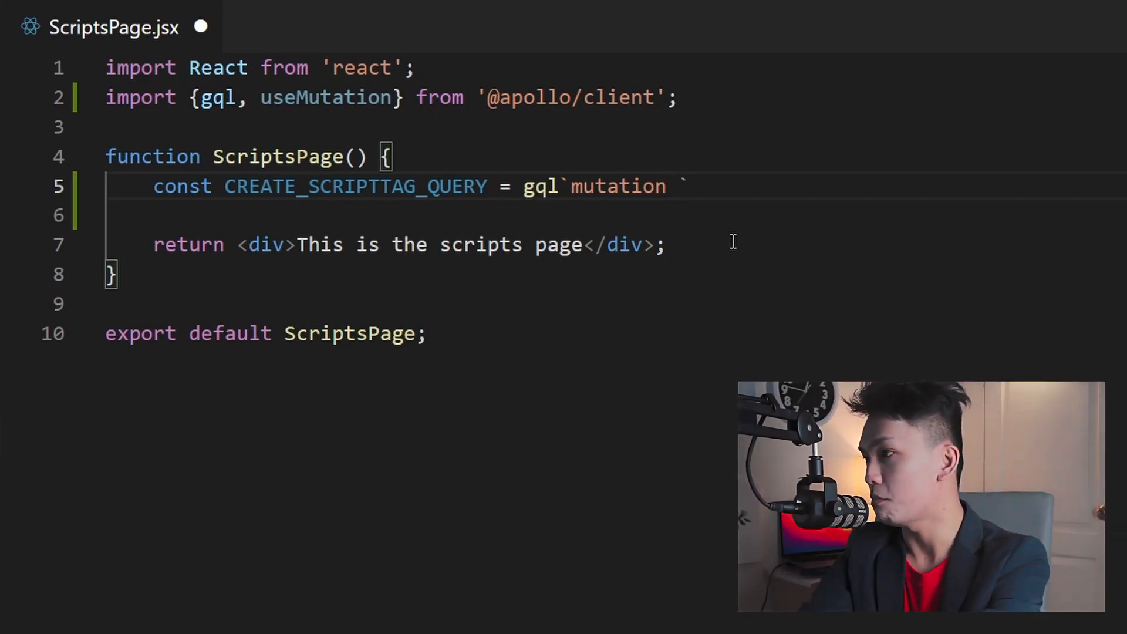
pyautogui.write('{')
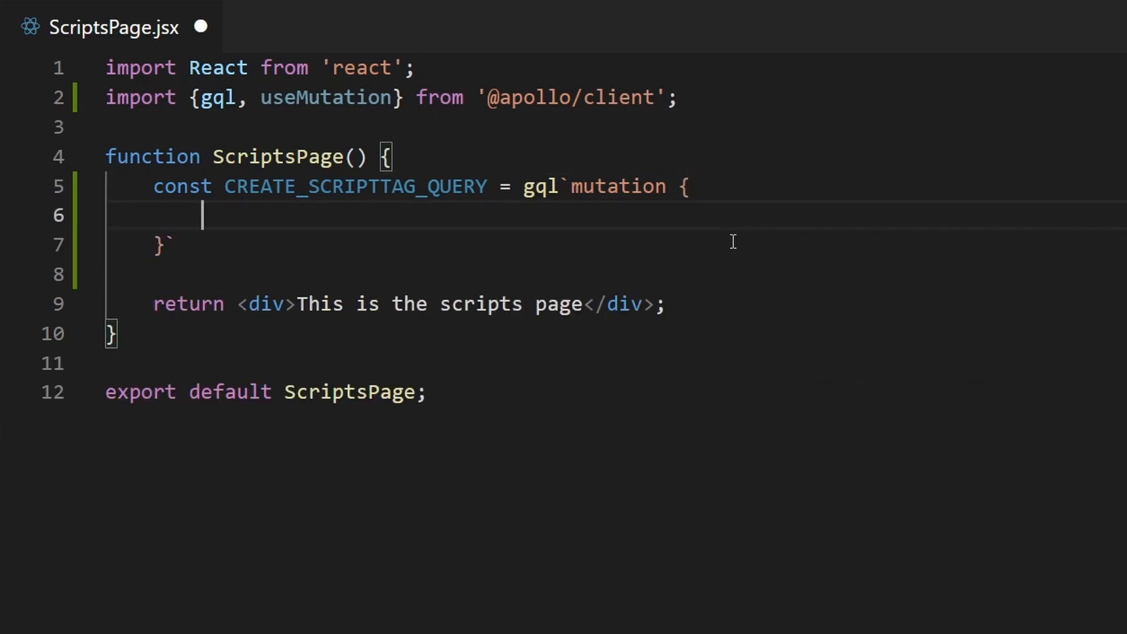
pyautogui.write(';')
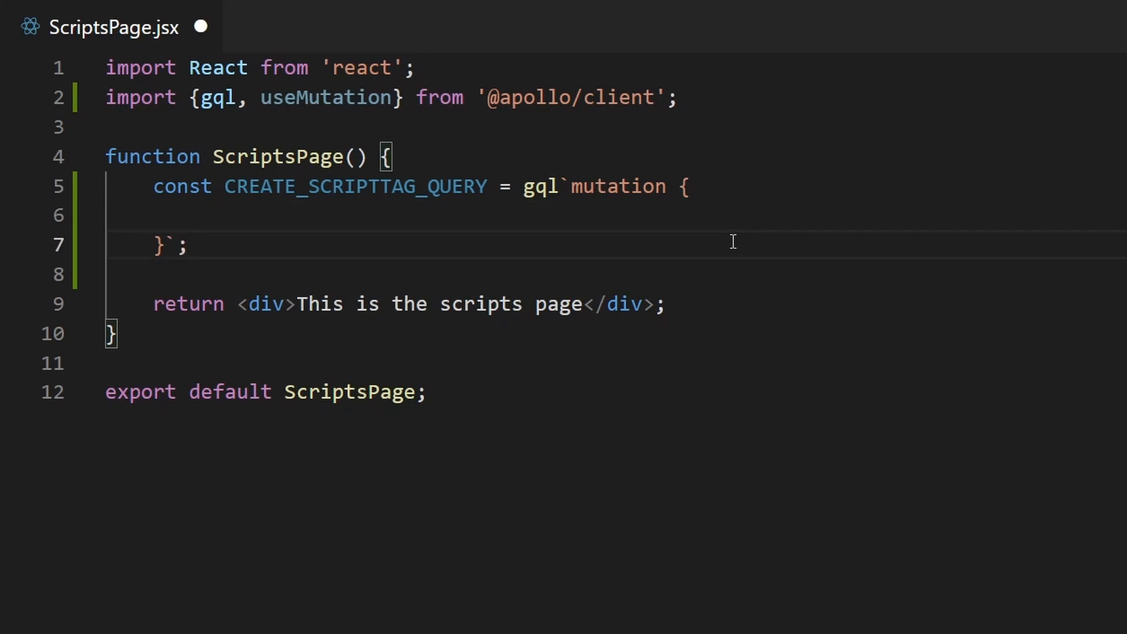
pyautogui.write('scrip')
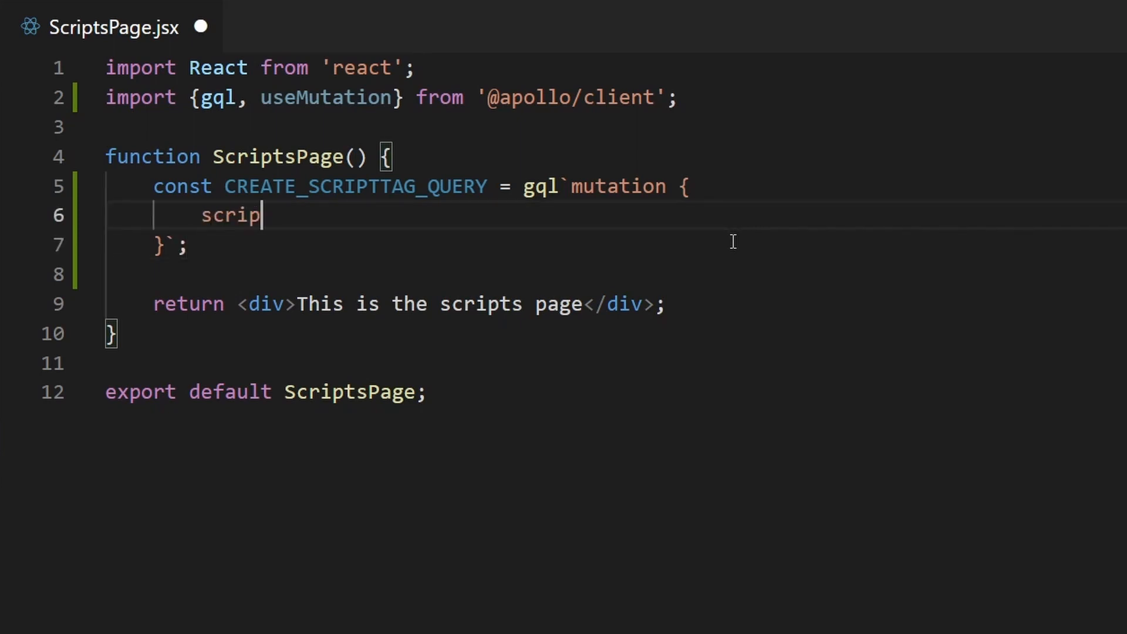
pyautogui.write('tTagCre')
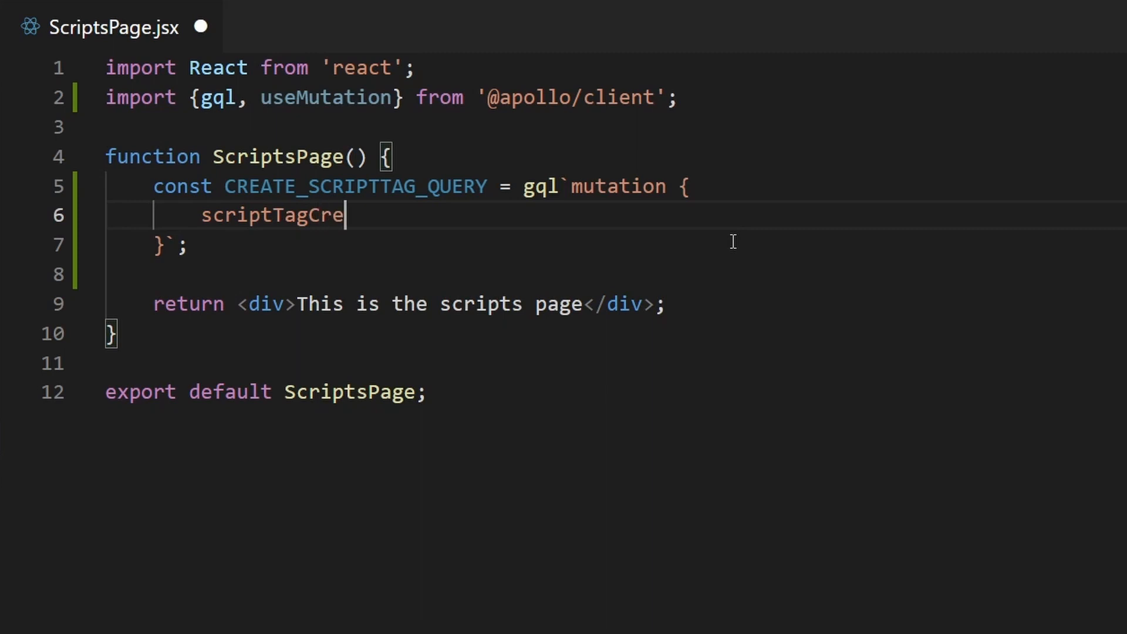
pyautogui.write('ate')
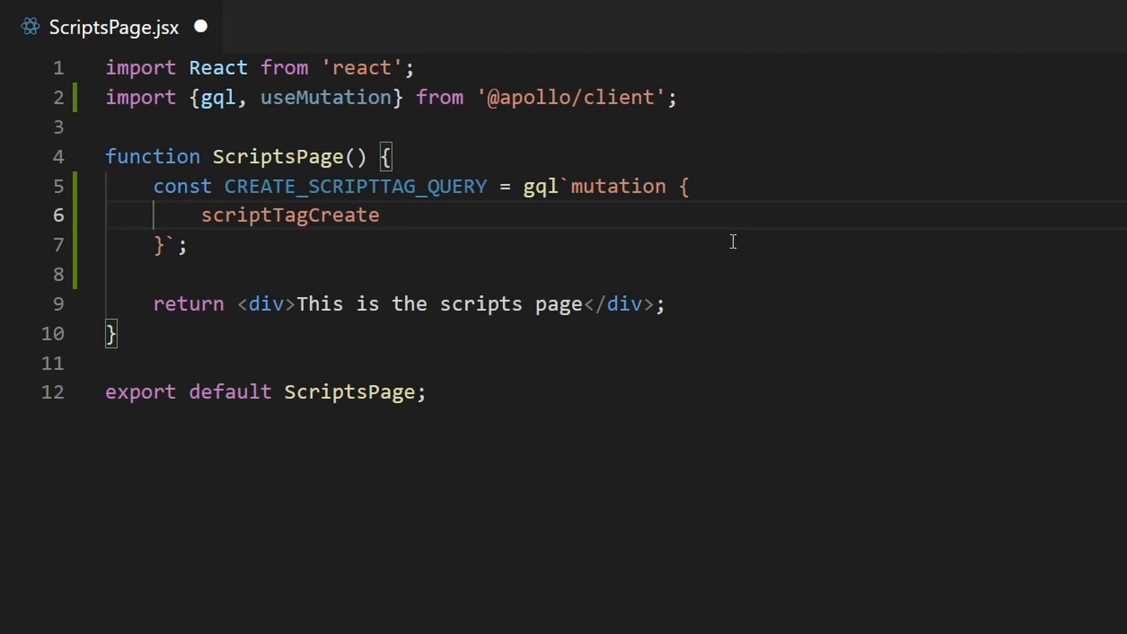
pyautogui.write('() {')
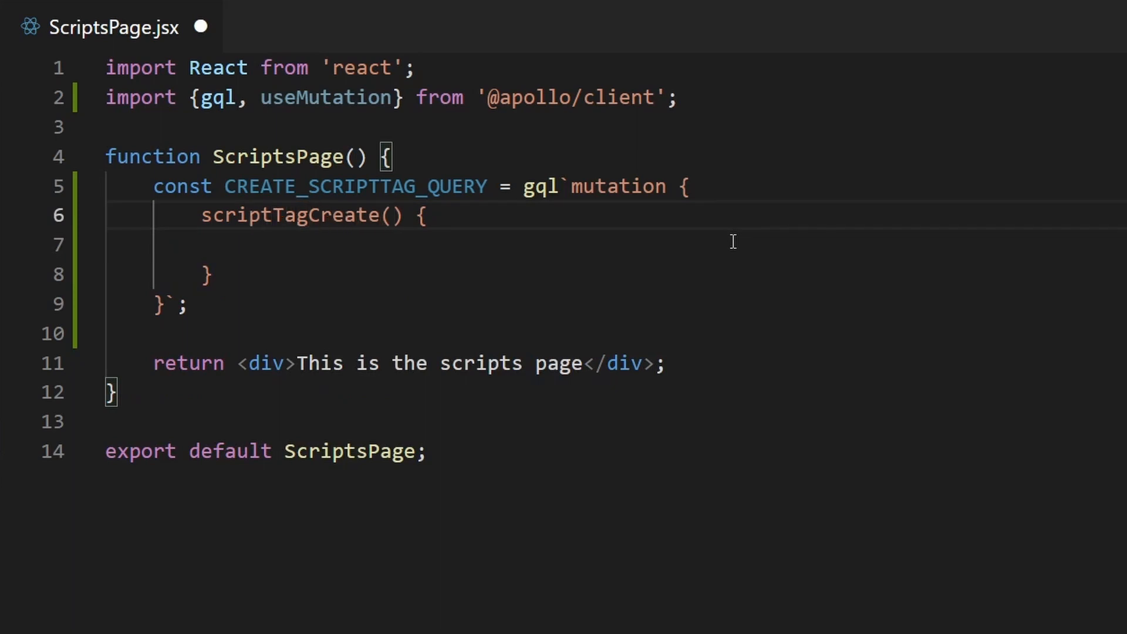
pyautogui.write('input')
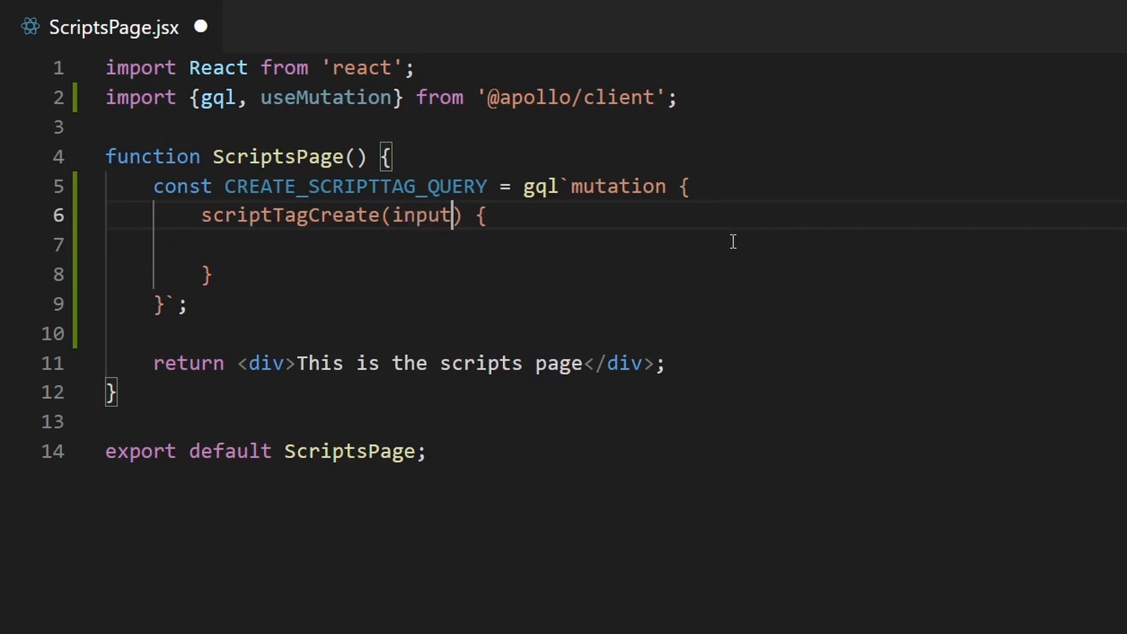
pyautogui.write(': {')
pyautogui.write('cache')
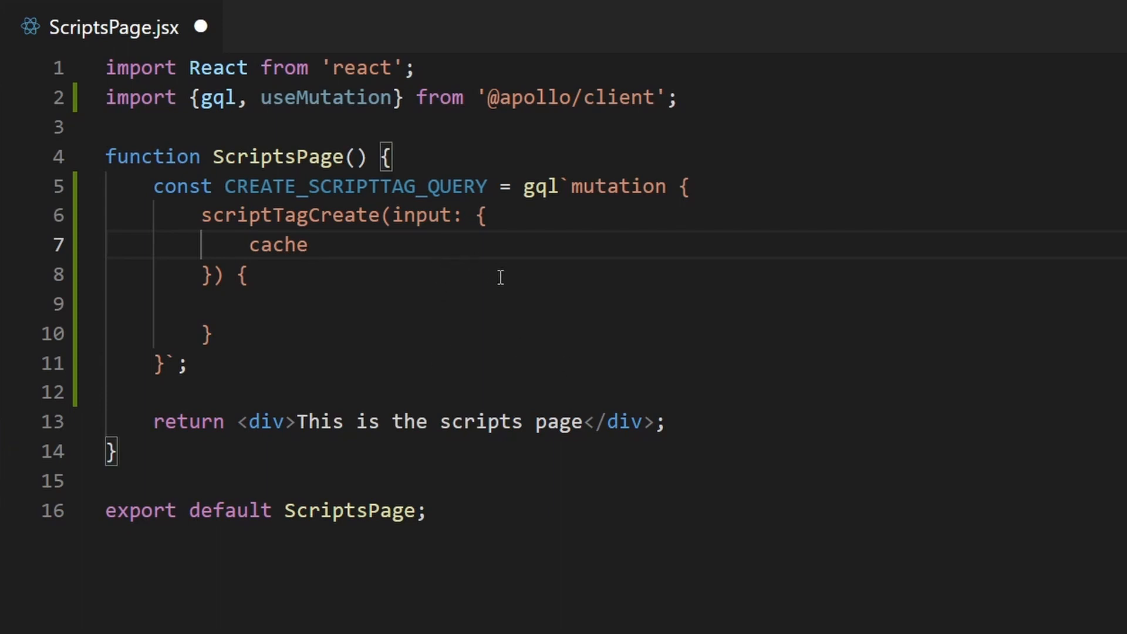
# Step: Set cache: false and displayScope: ALL in the scriptTagCreate input
pyautogui.write(': false,')
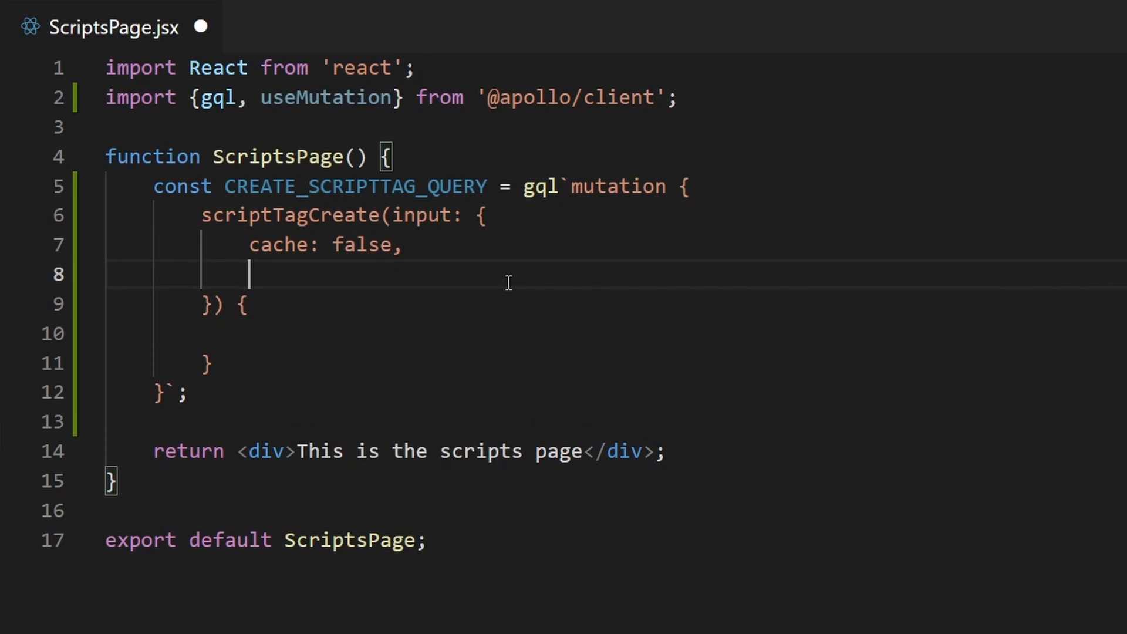
pyautogui.write('displaySc')
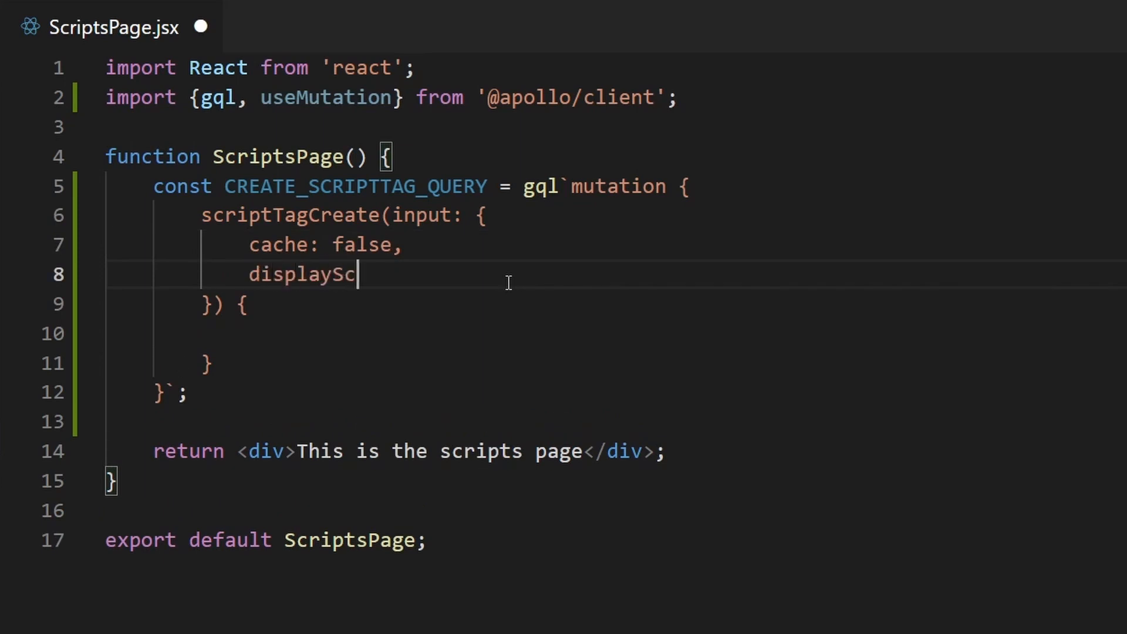
pyautogui.write('ope:')
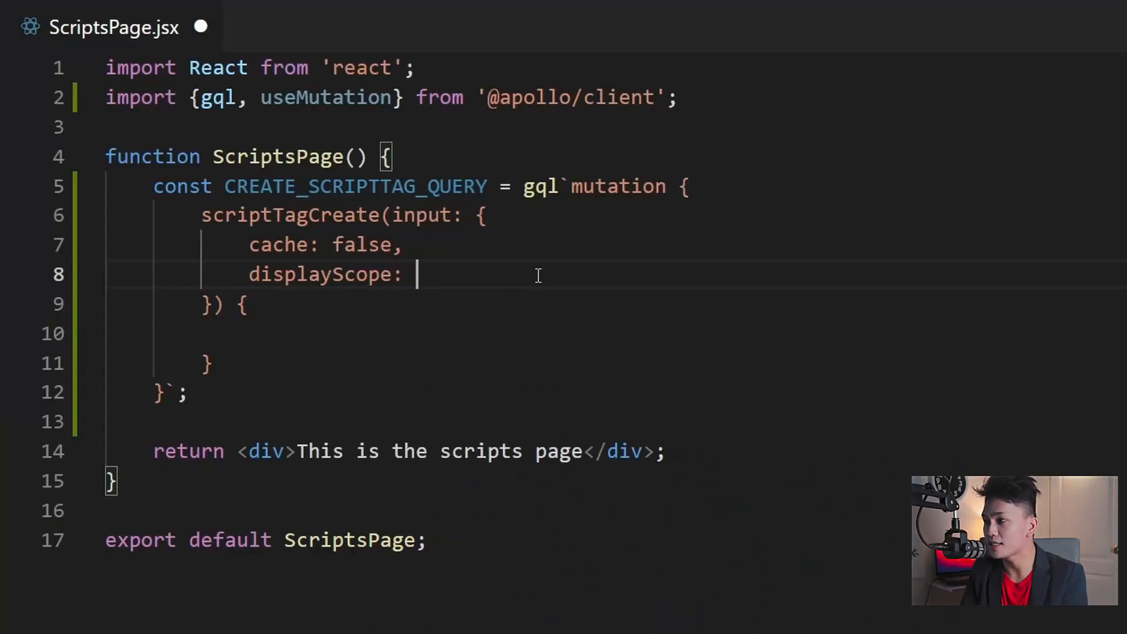
pyautogui.write('ALL')
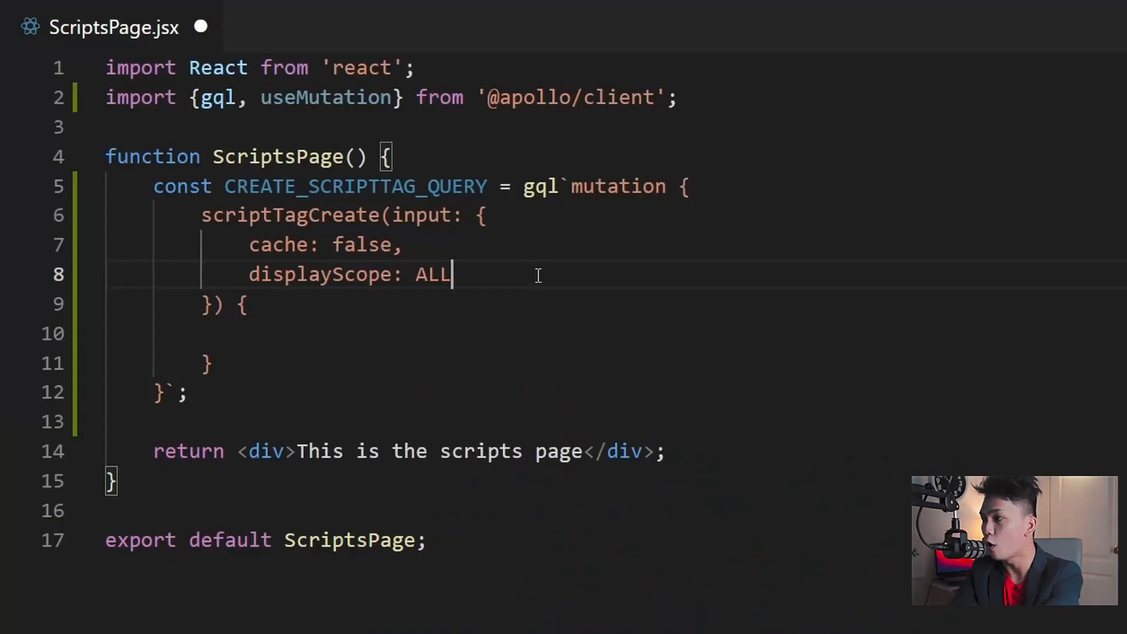
pyautogui.write(',')
pyautogui.write('src')
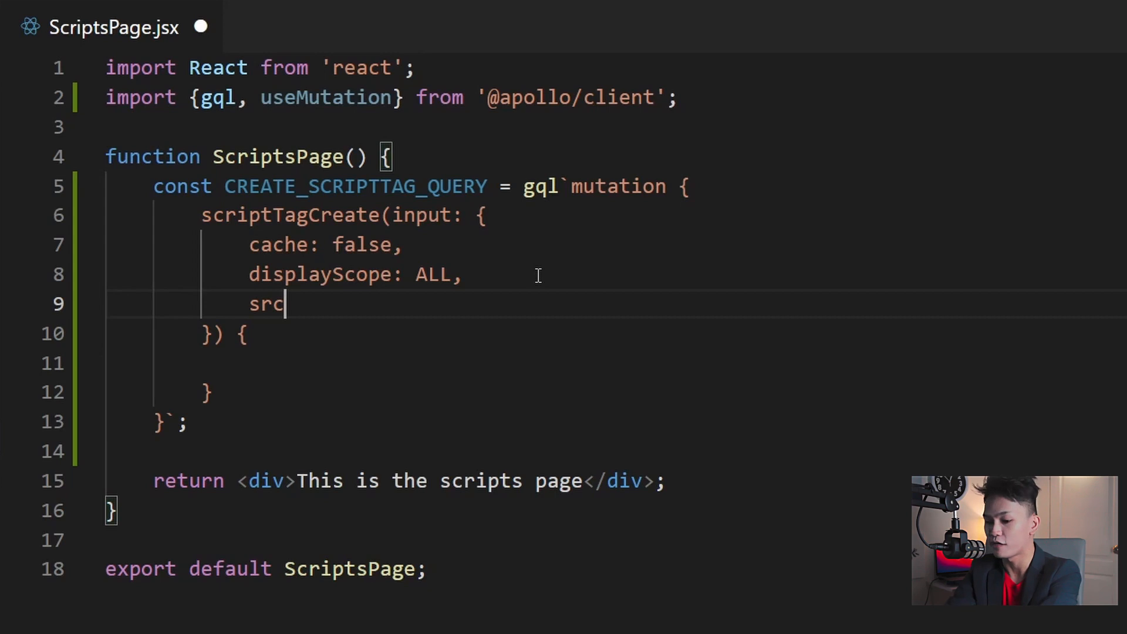
pyautogui.write(': "')
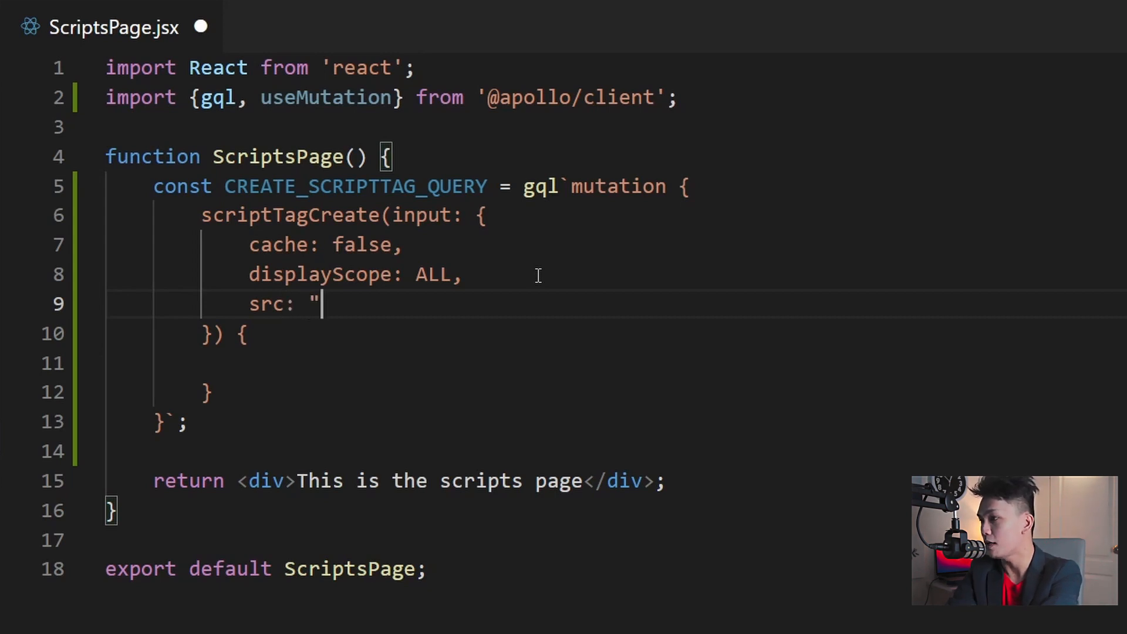
pyautogui.write('"')
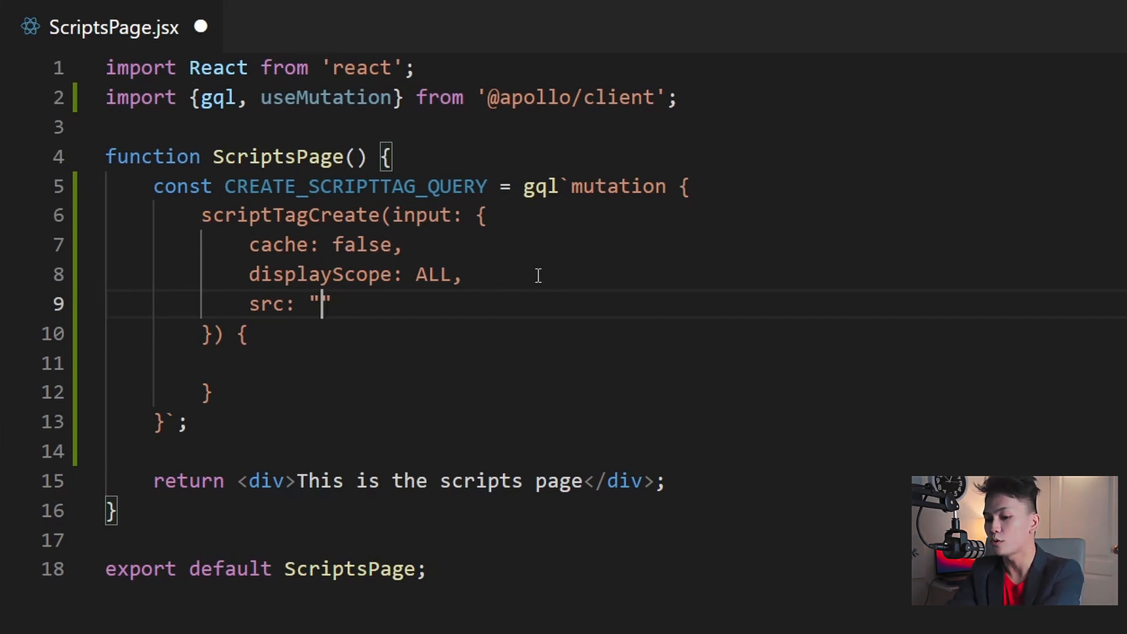
pyautogui.write('https:')
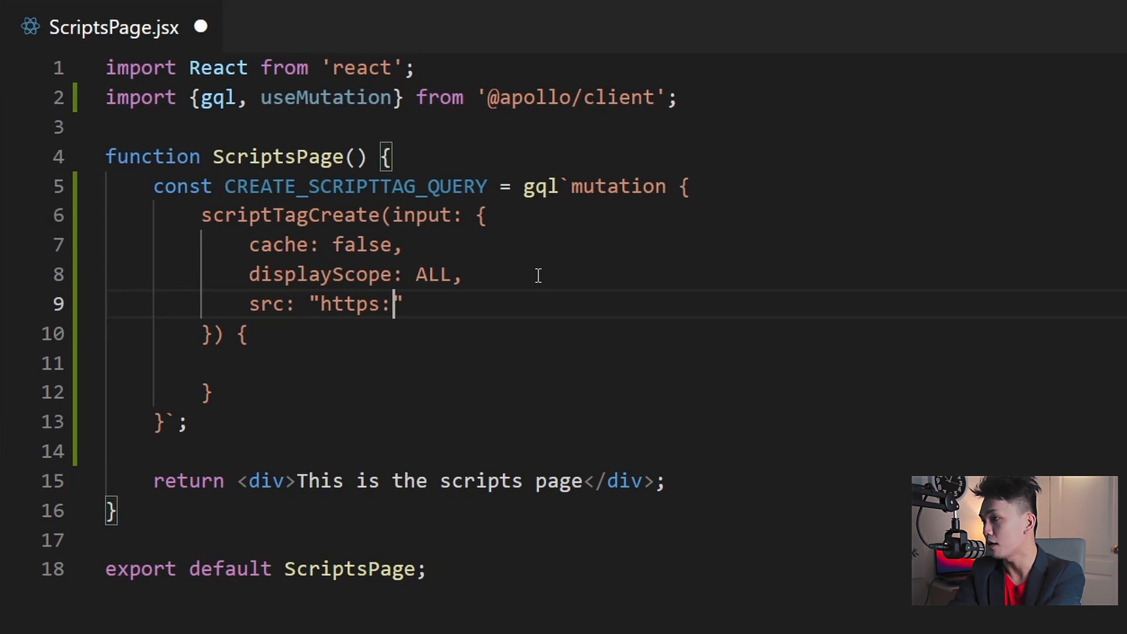
pyautogui.write('//weeklyhow.')
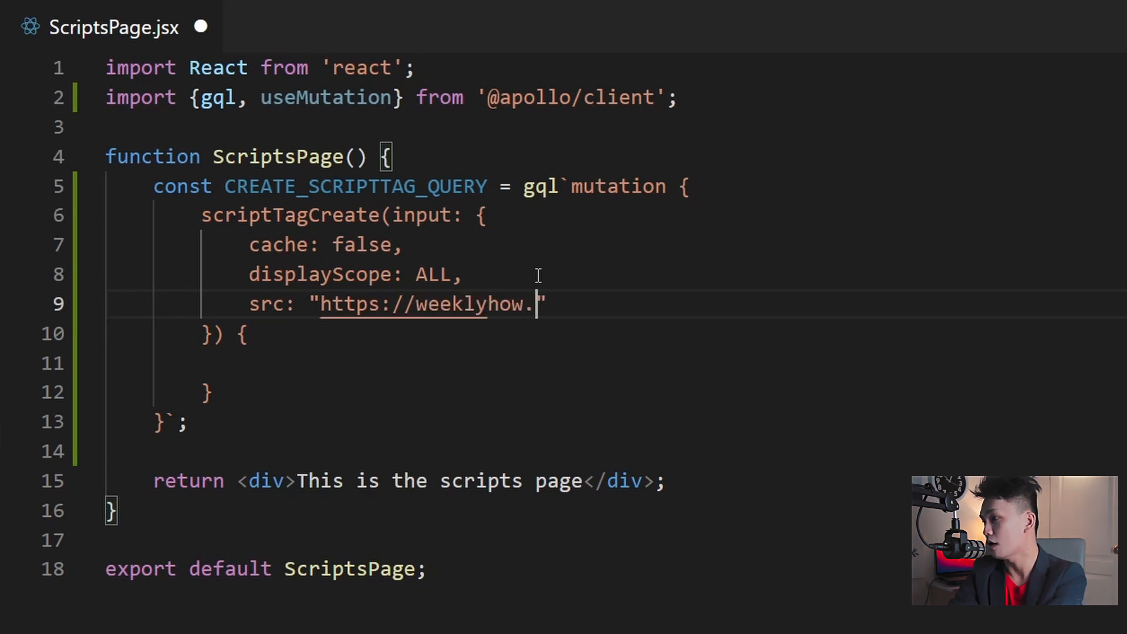
pyautogui.write('com/')
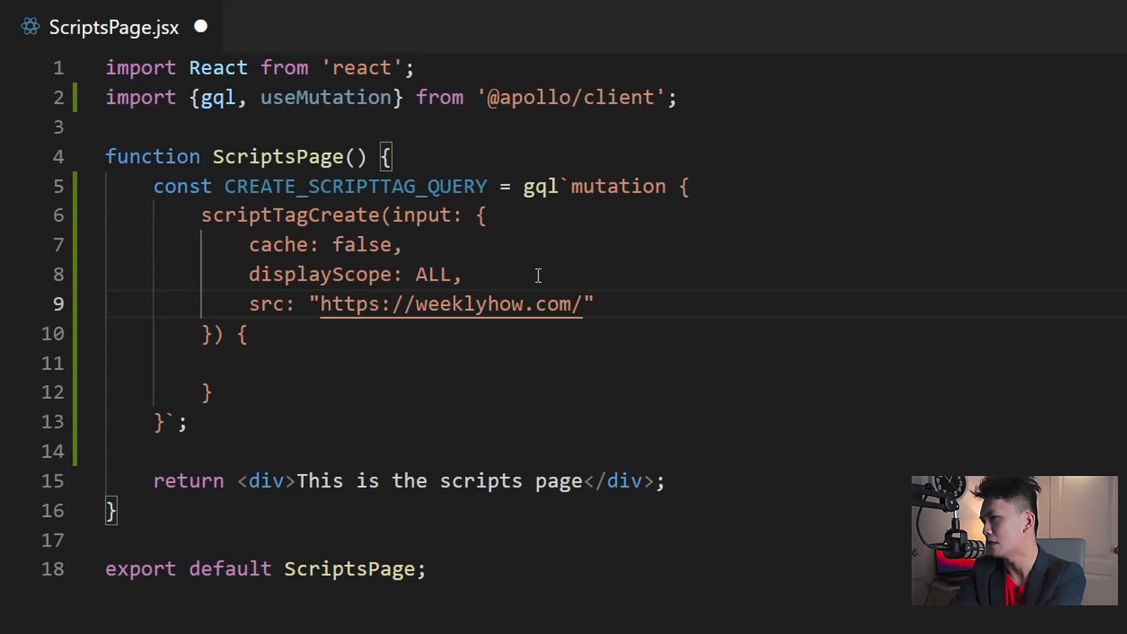
pyautogui.write('codes')
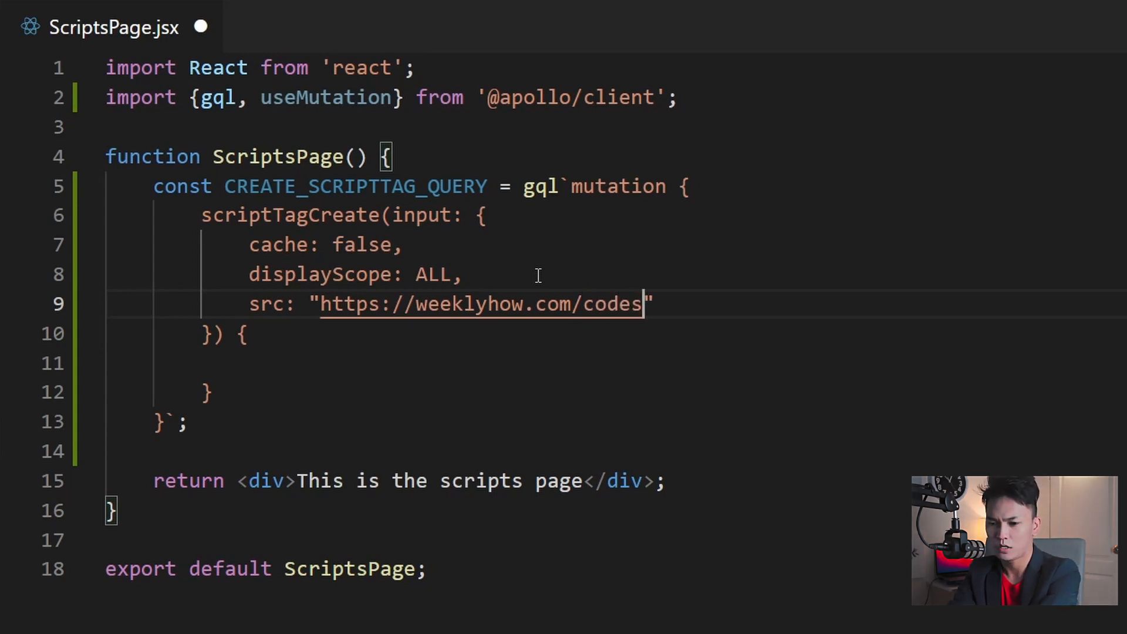
pyautogui.write('/lara')
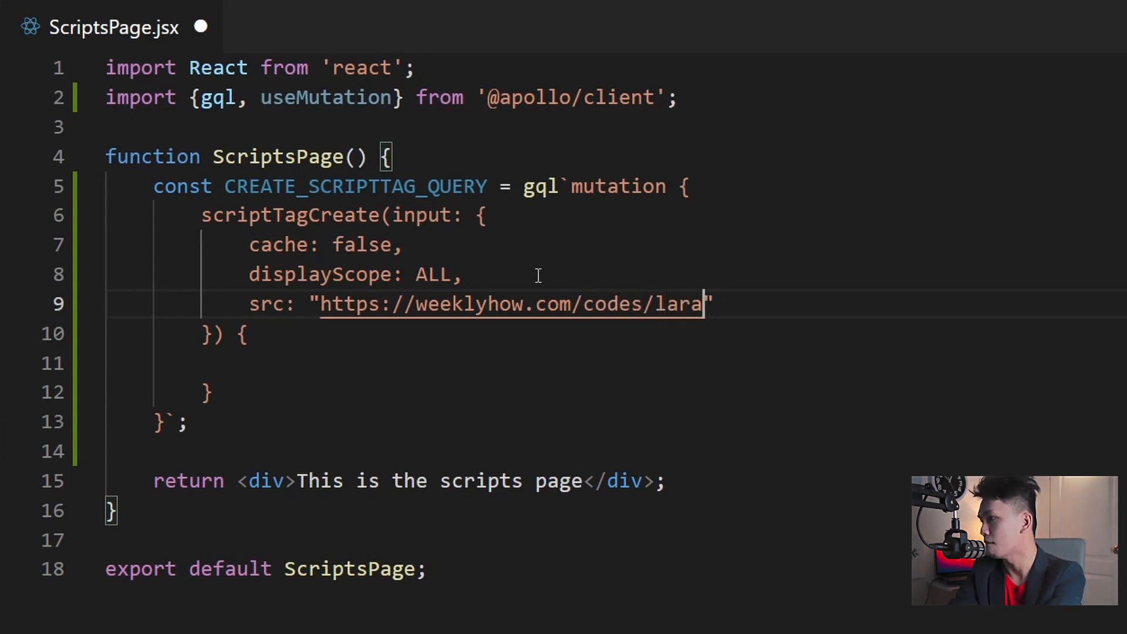
pyautogui.write('belle/s')
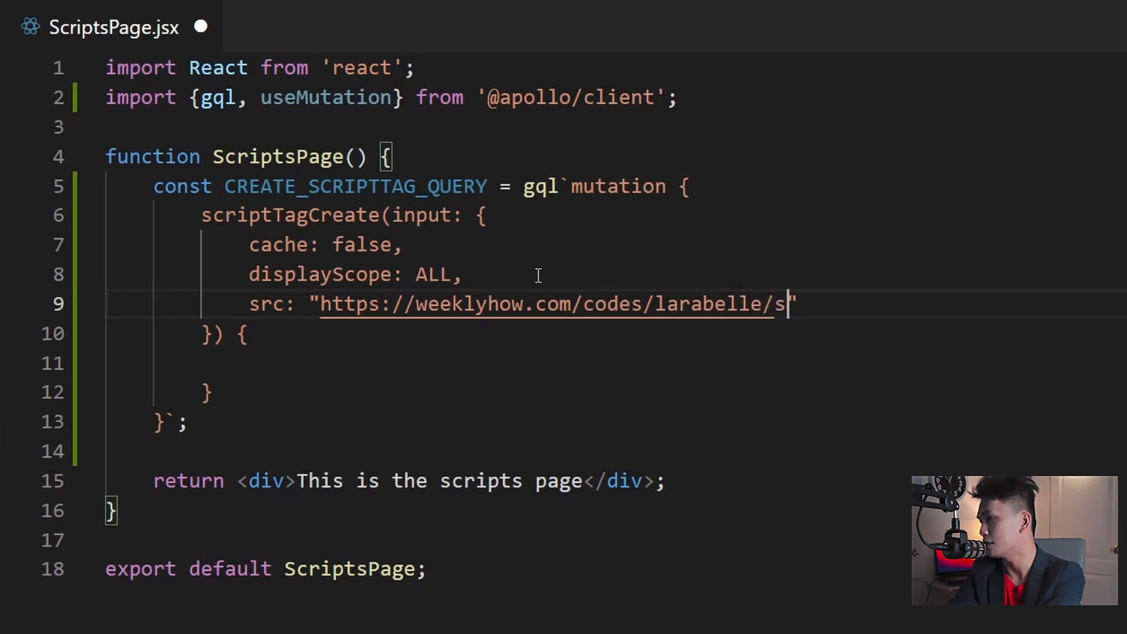
pyautogui.write('cript.')
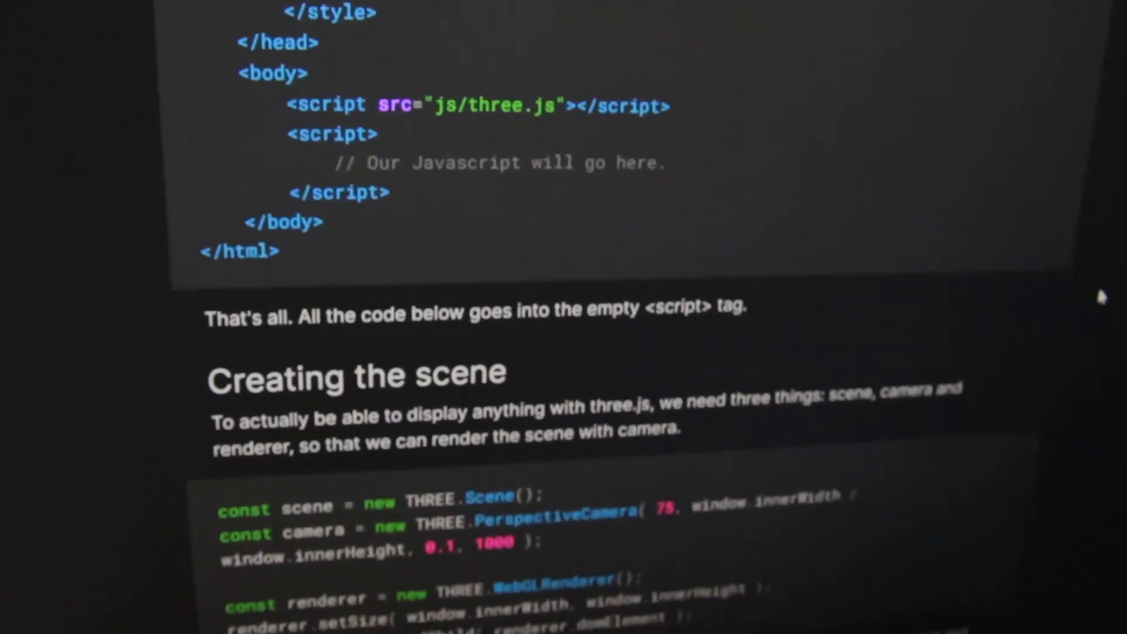
pyautogui.scroll(-3)
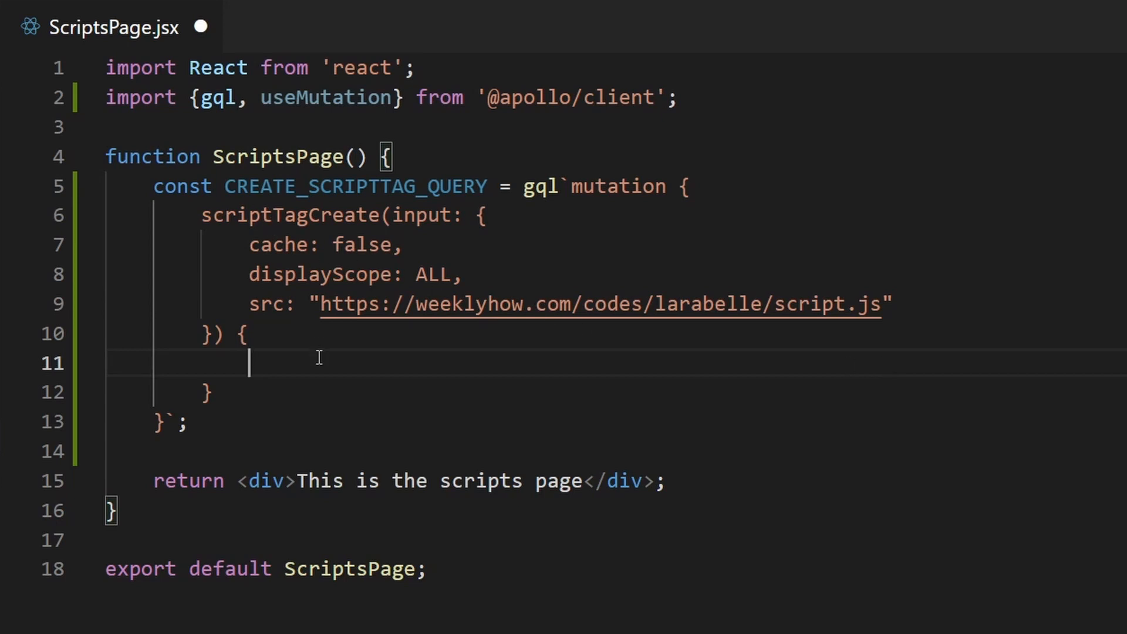
# Step: Add a scriptTags selection returning id, src and displayScope fields
pyautogui.write('scr')
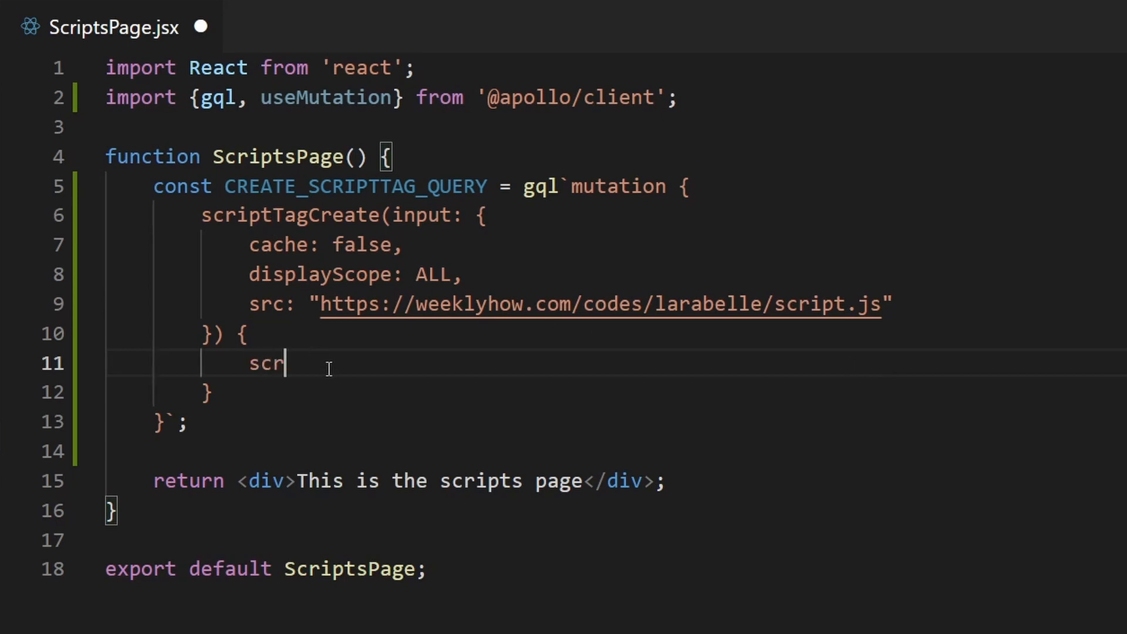
pyautogui.write('iptTags')
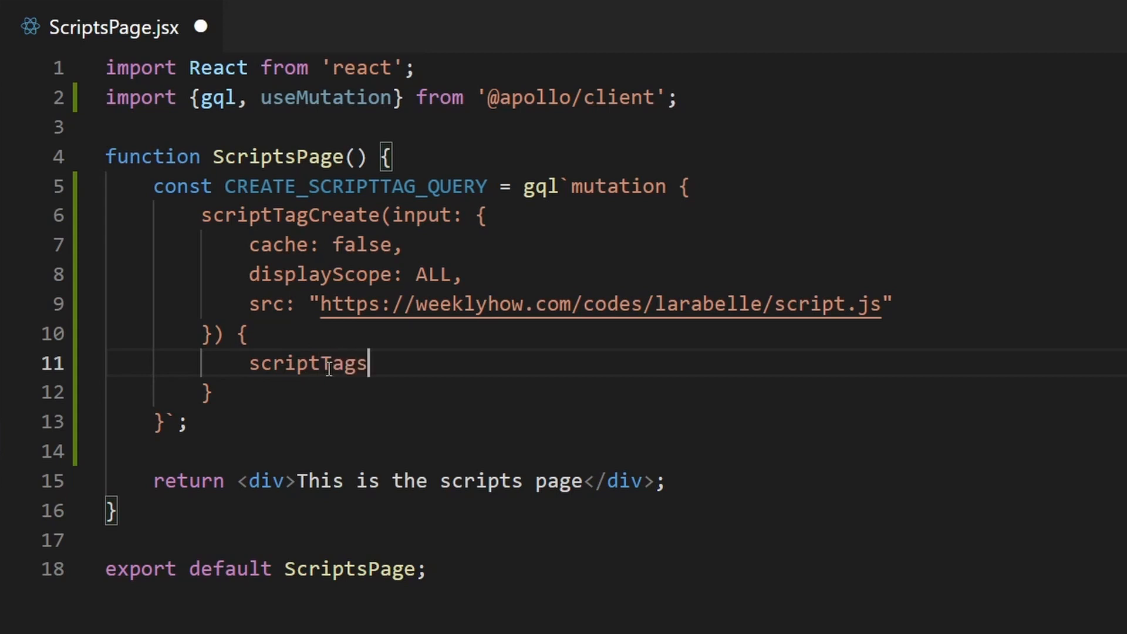
pyautogui.write('{')
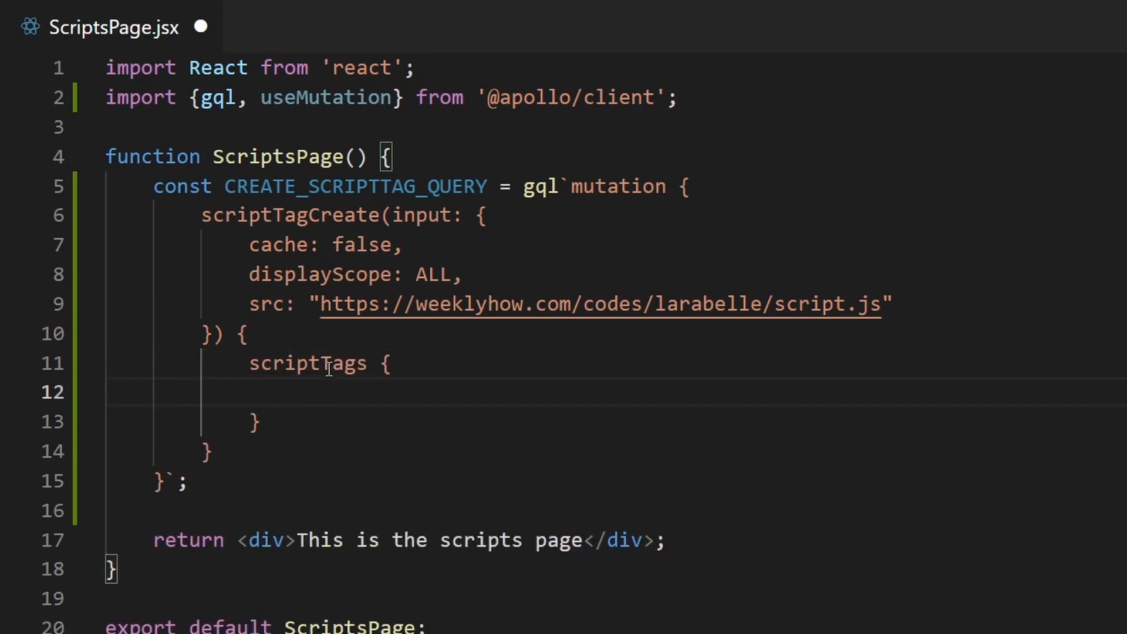
pyautogui.write('id')
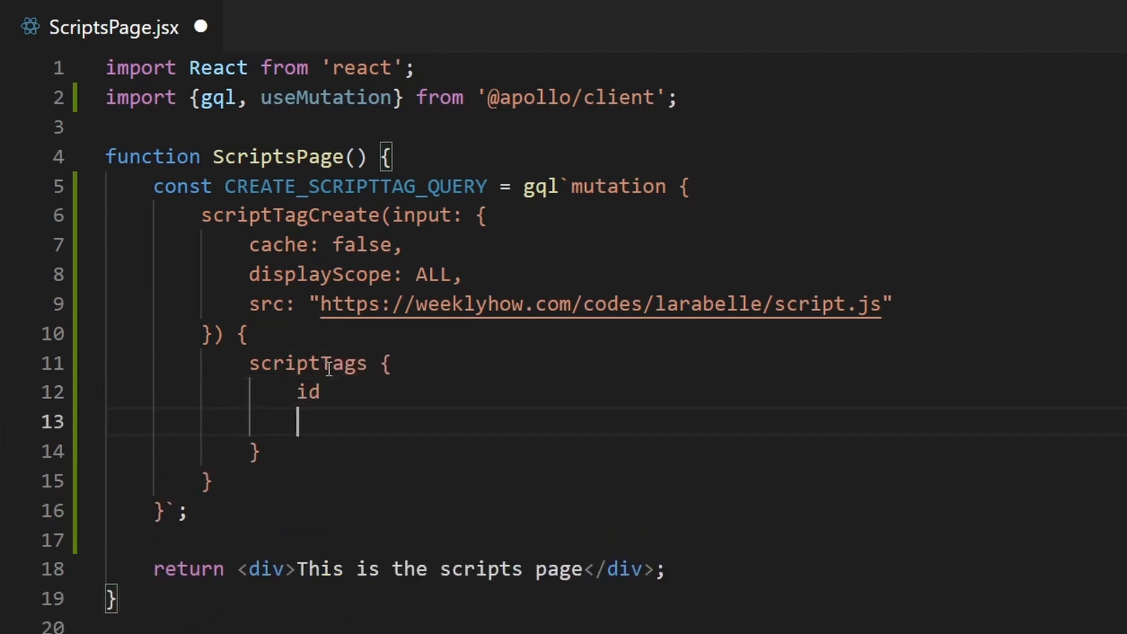
pyautogui.write('src')
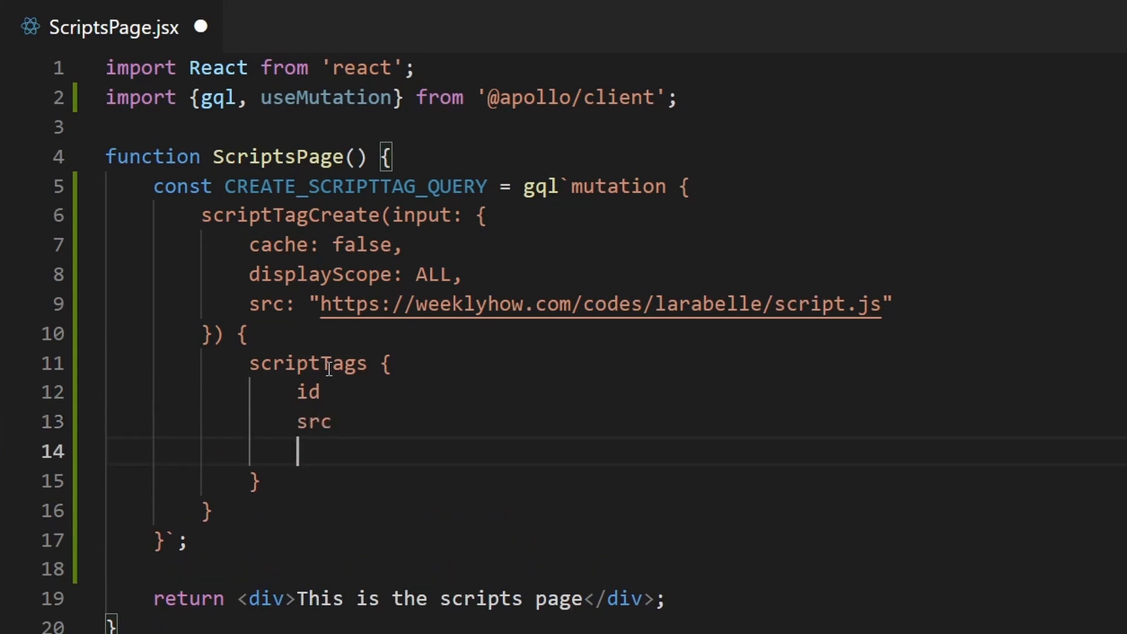
pyautogui.write('displaySc')
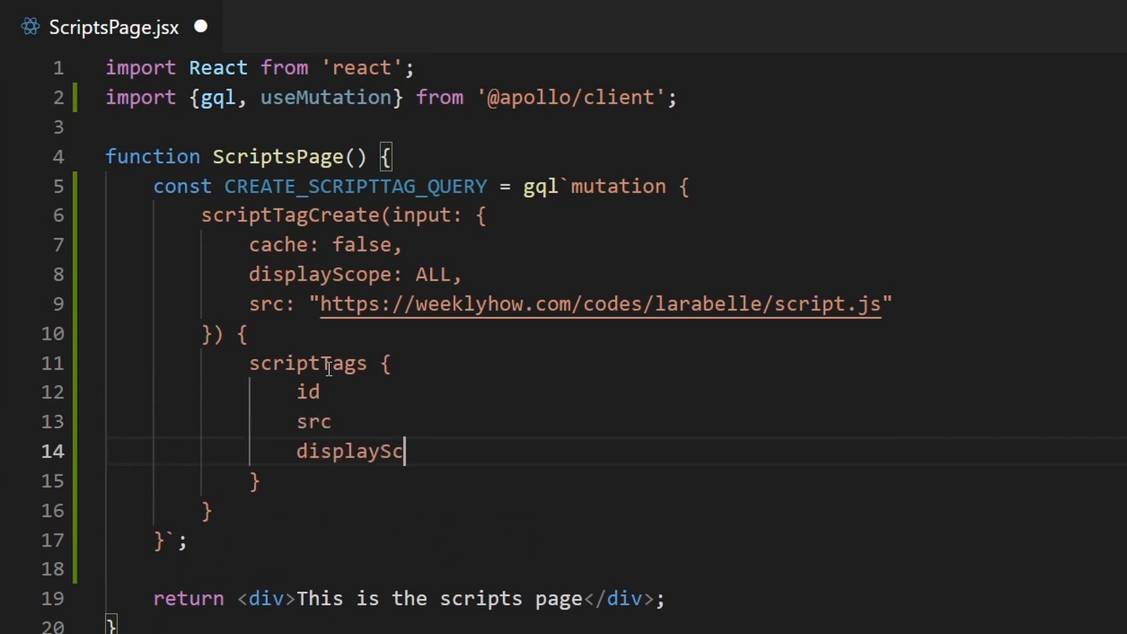
pyautogui.write('ope')
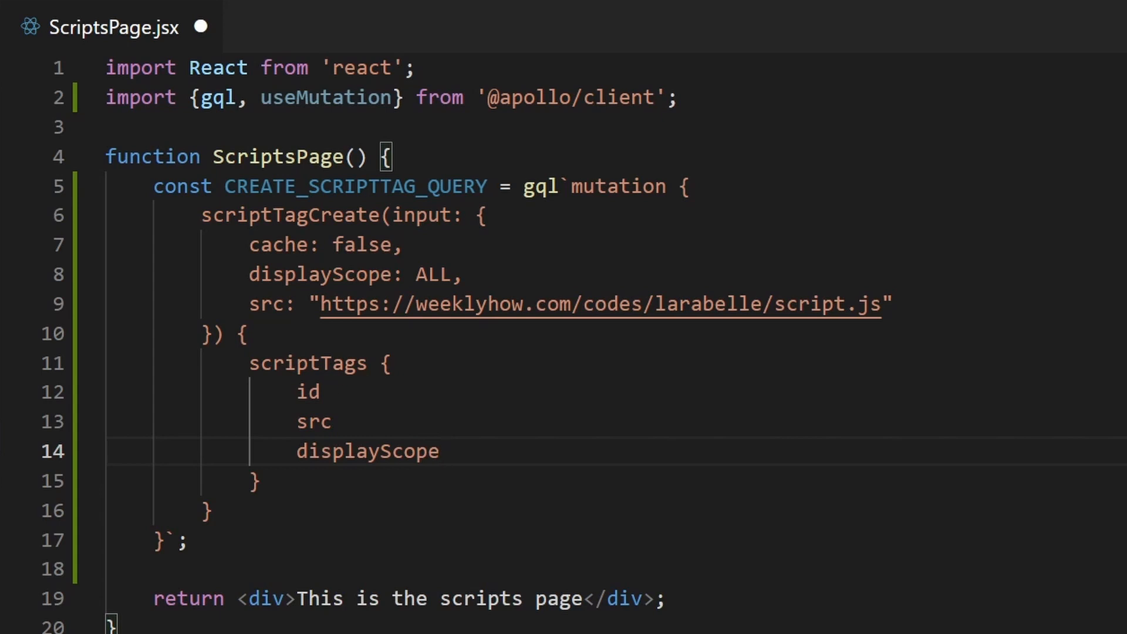
pyautogui.moveTo(325, 361)
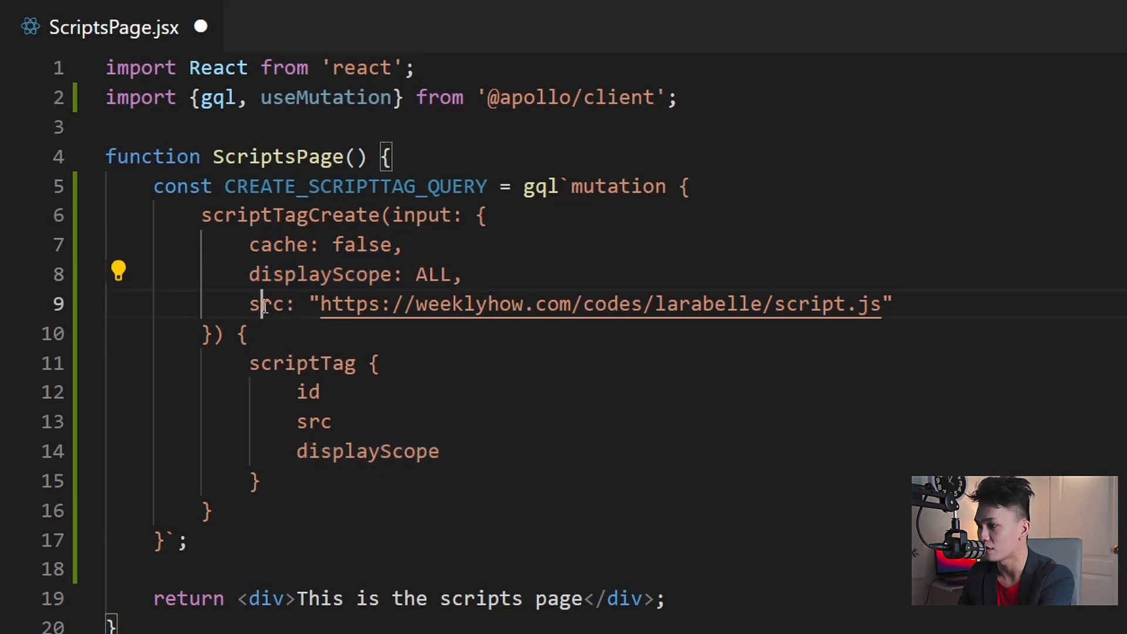
# Step: Select the selection block and the src field name to rename scriptTags to scriptTag
pyautogui.moveTo(249, 363); pyautogui.dragTo(210, 511)
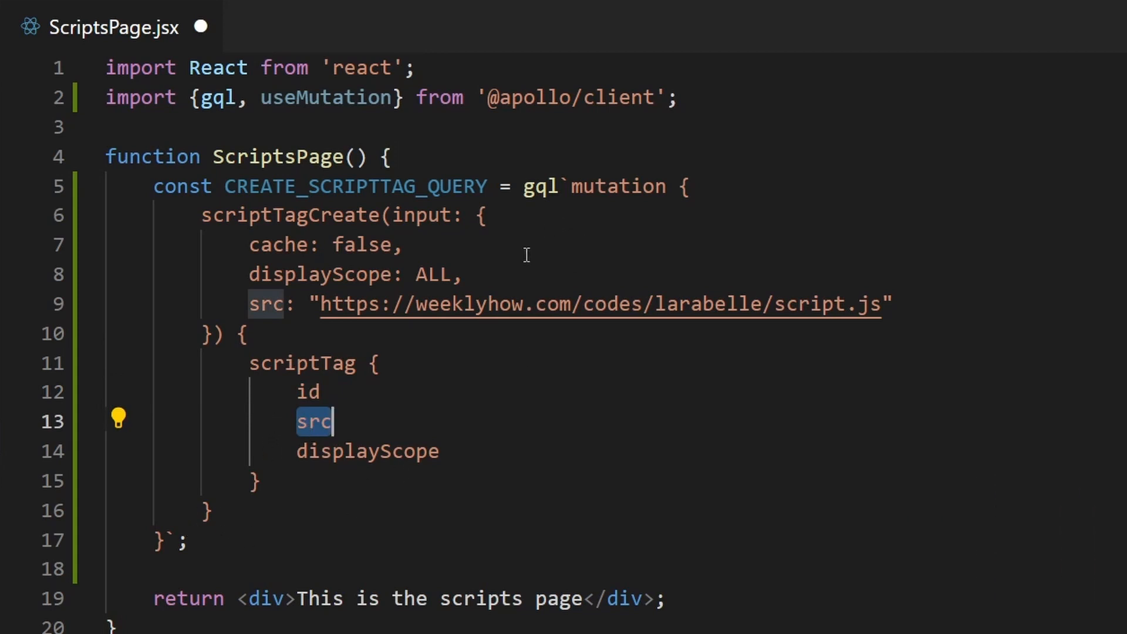
pyautogui.doubleClick(325, 98)
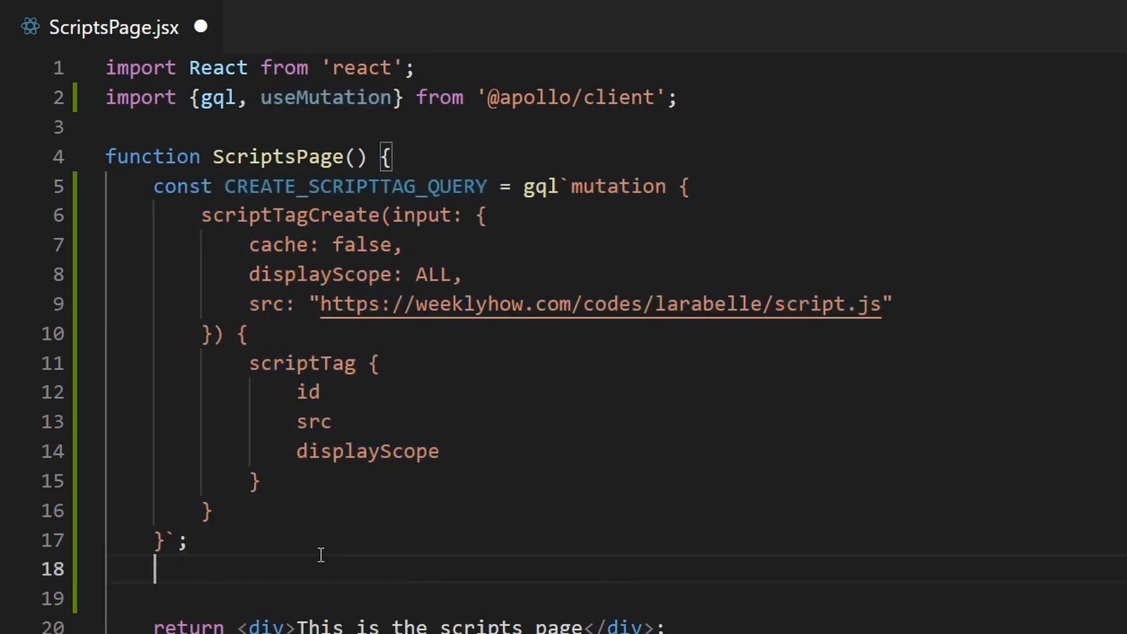
# Step: Destructure [createScriptTagMutation, { data }] from useMutation(CREATE_SCRIPTTAG_QUERY)
pyautogui.write('const')
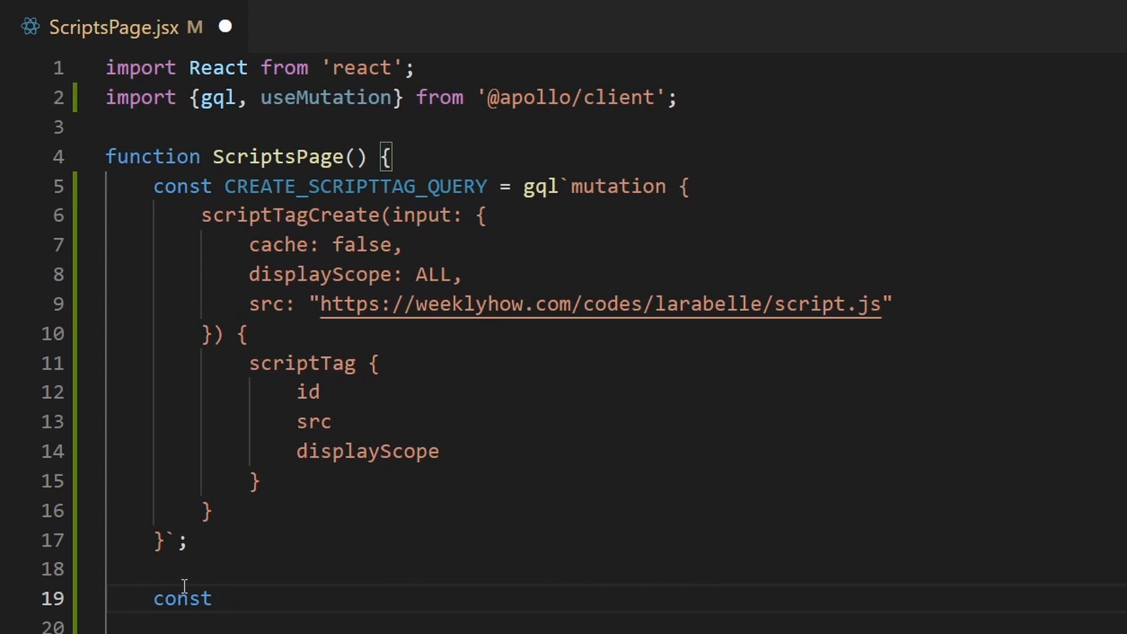
pyautogui.write('[]')
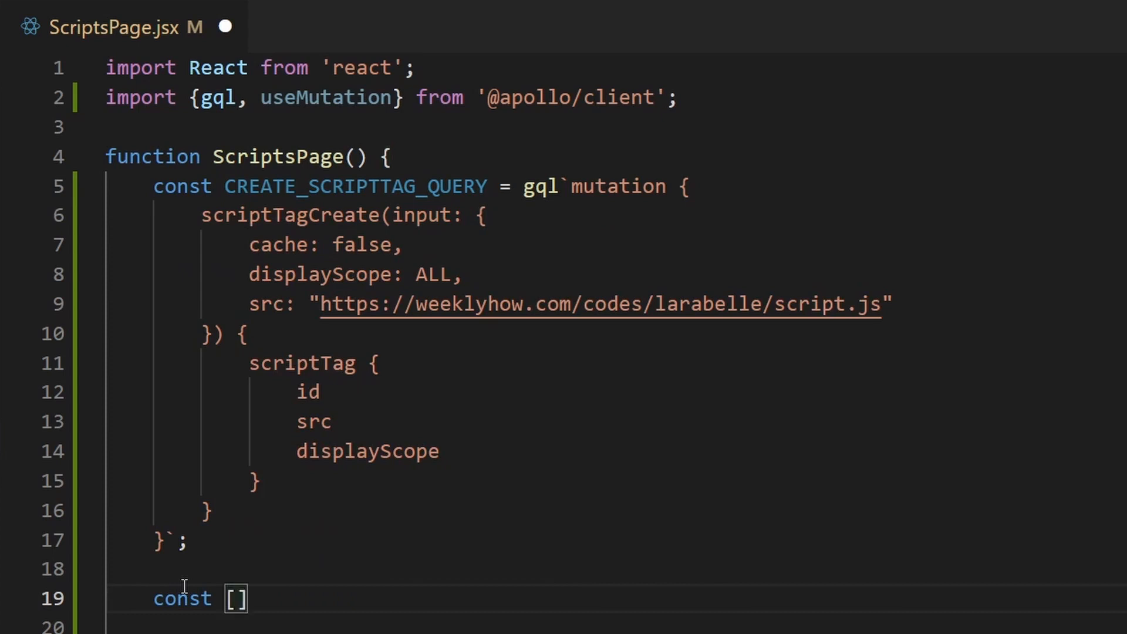
pyautogui.write('createScri')
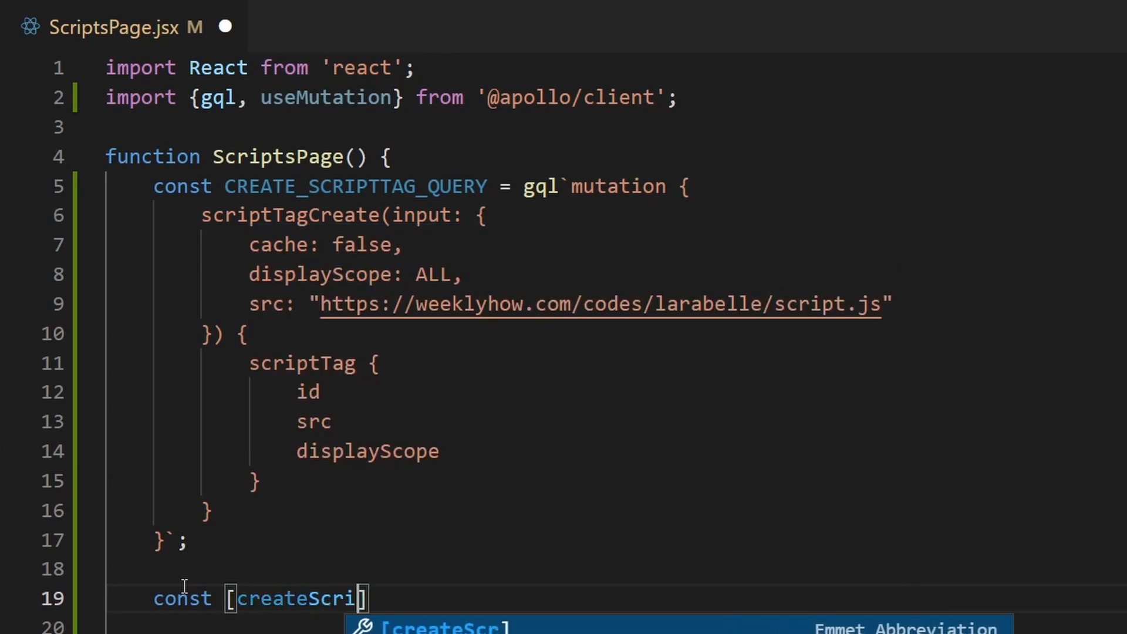
pyautogui.write('ptTagMu')
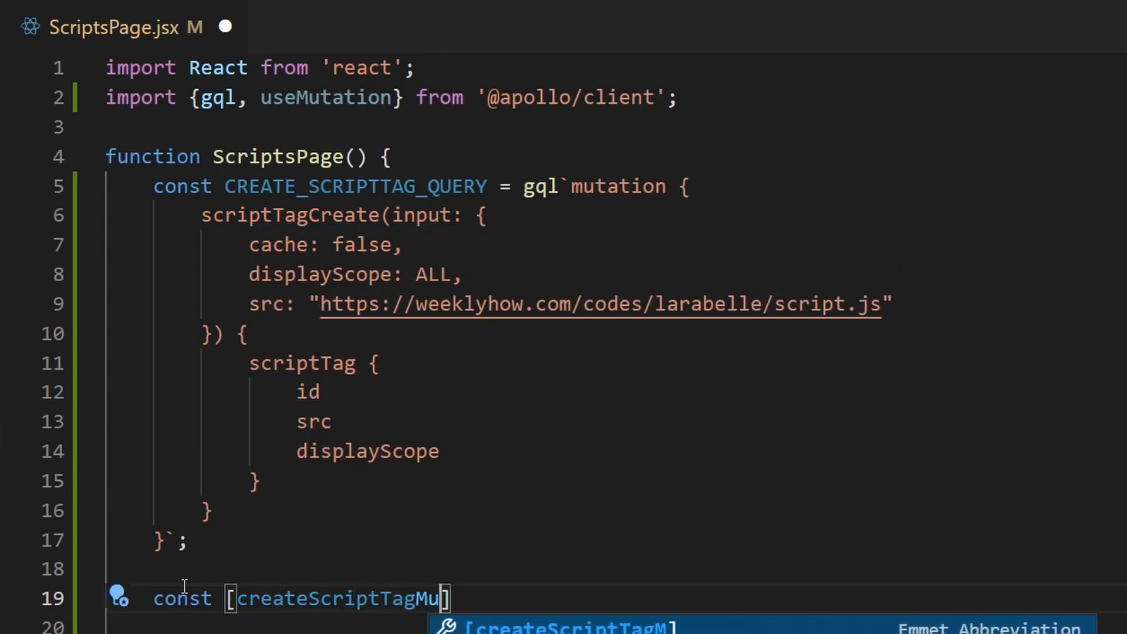
pyautogui.write('tation,')
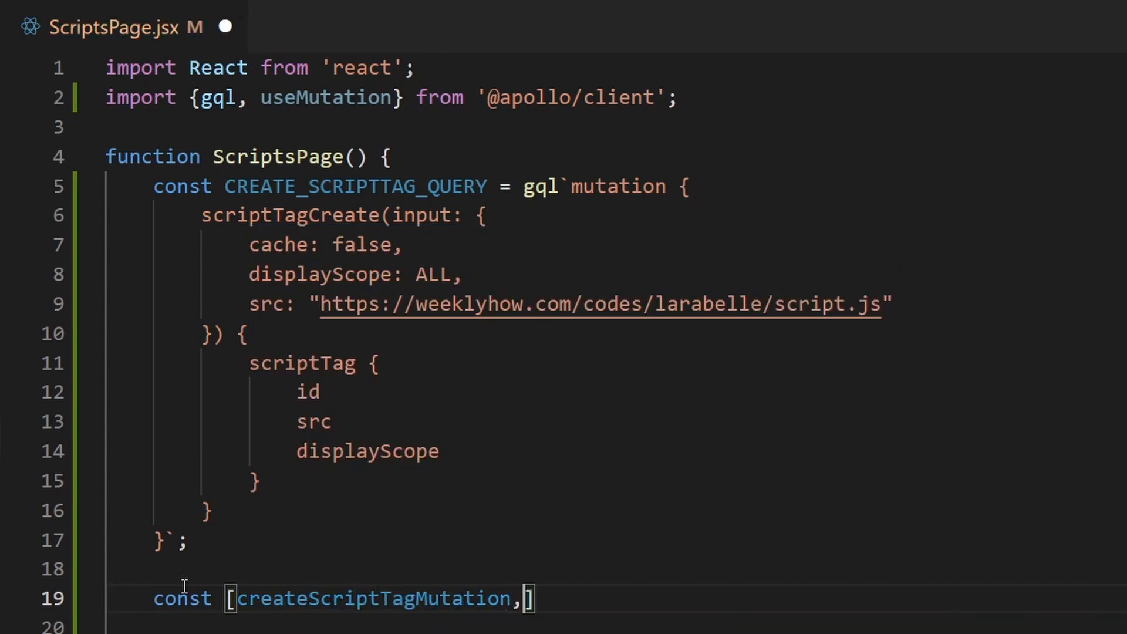
pyautogui.write('{}')
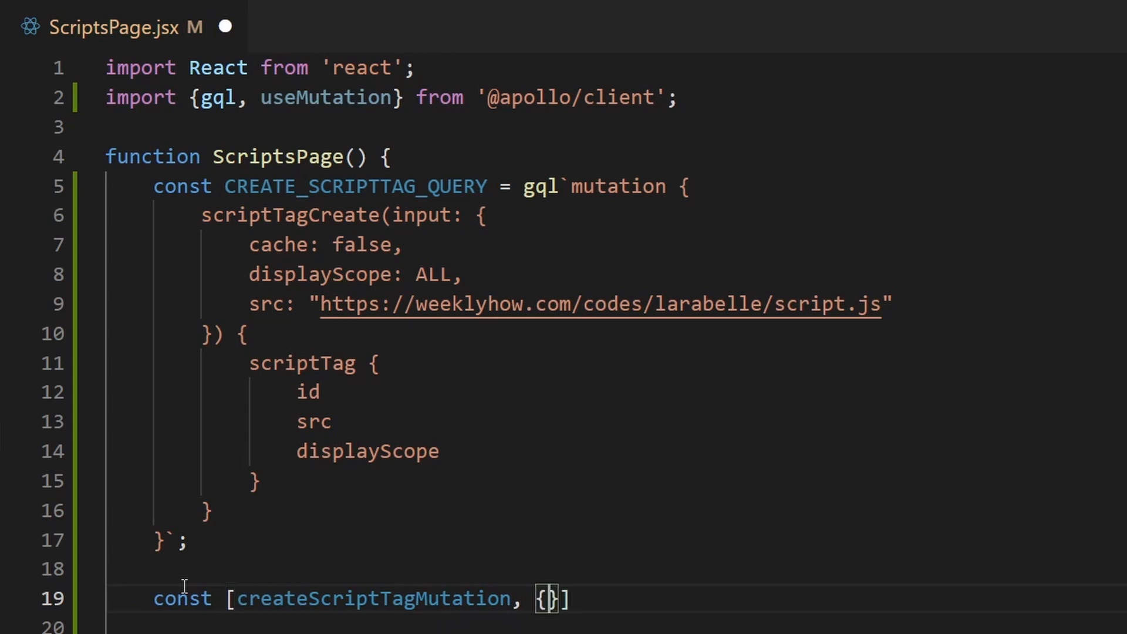
pyautogui.write('data')
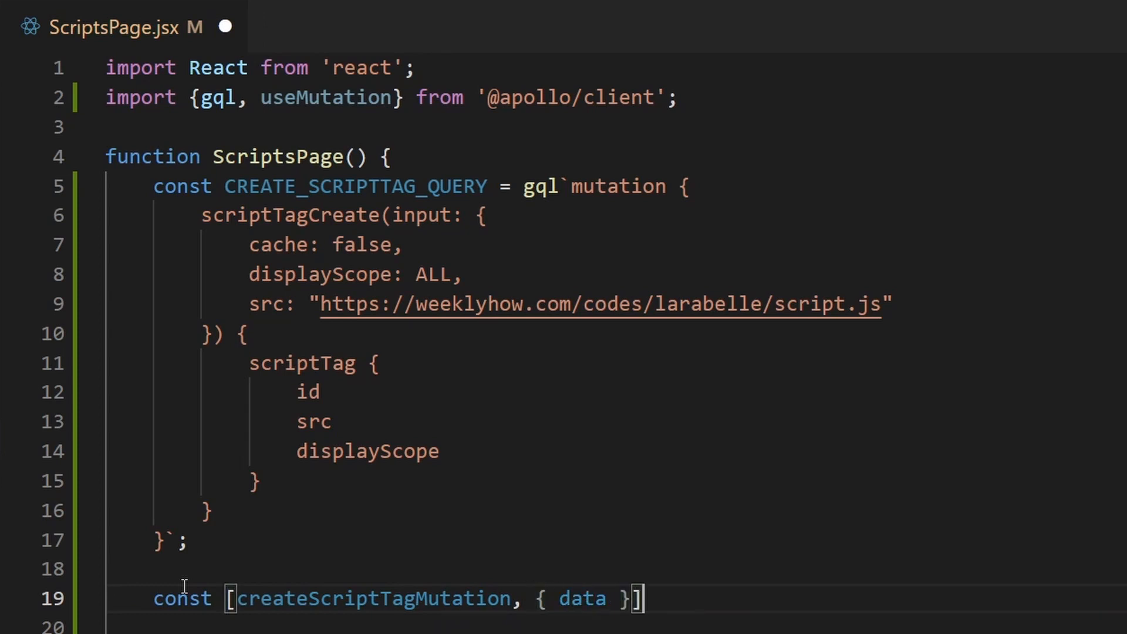
pyautogui.write('= useMutation(')
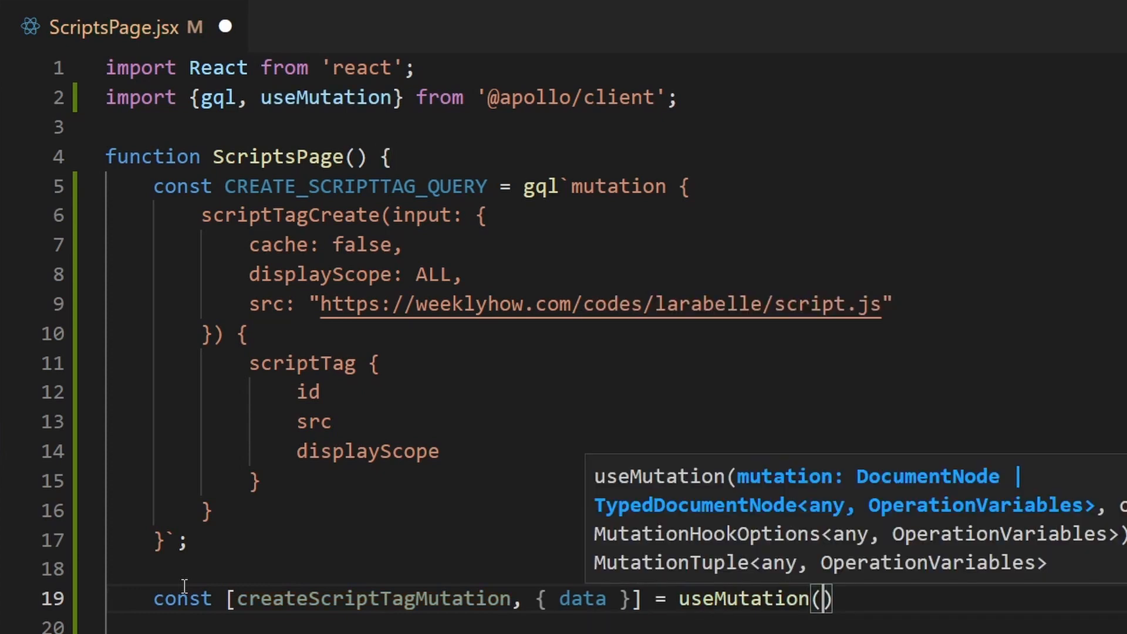
pyautogui.write('CREATE_SCRIPTTAG_QUERY')
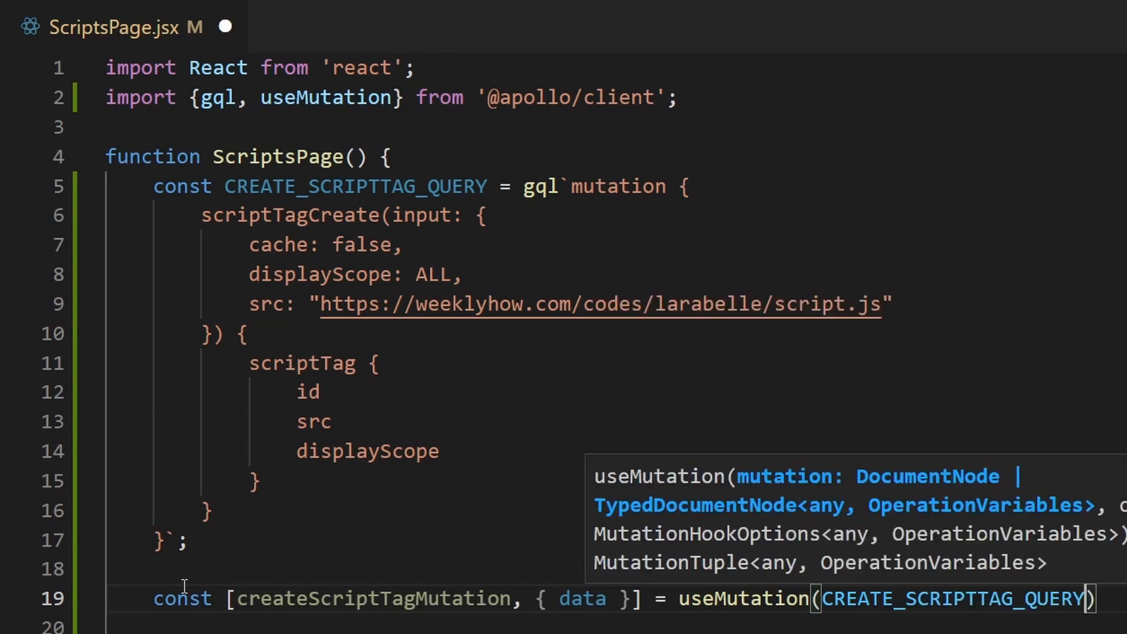
pyautogui.write(';')
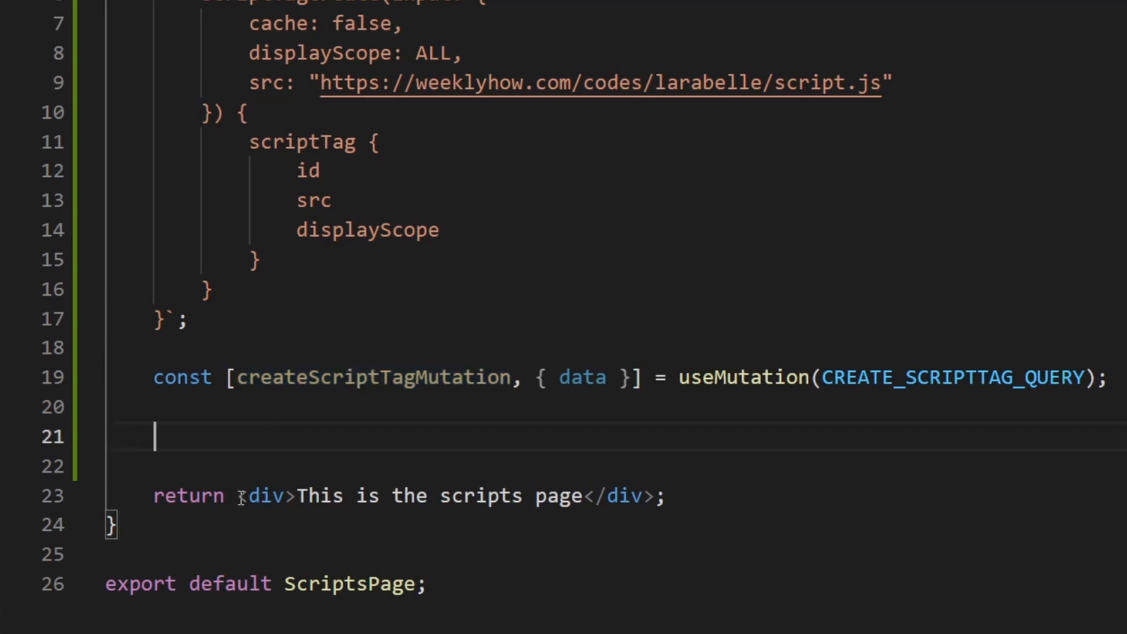
# Step: Call createScriptTagMutation(); on the empty line below the hook
pyautogui.doubleClick(374, 377)
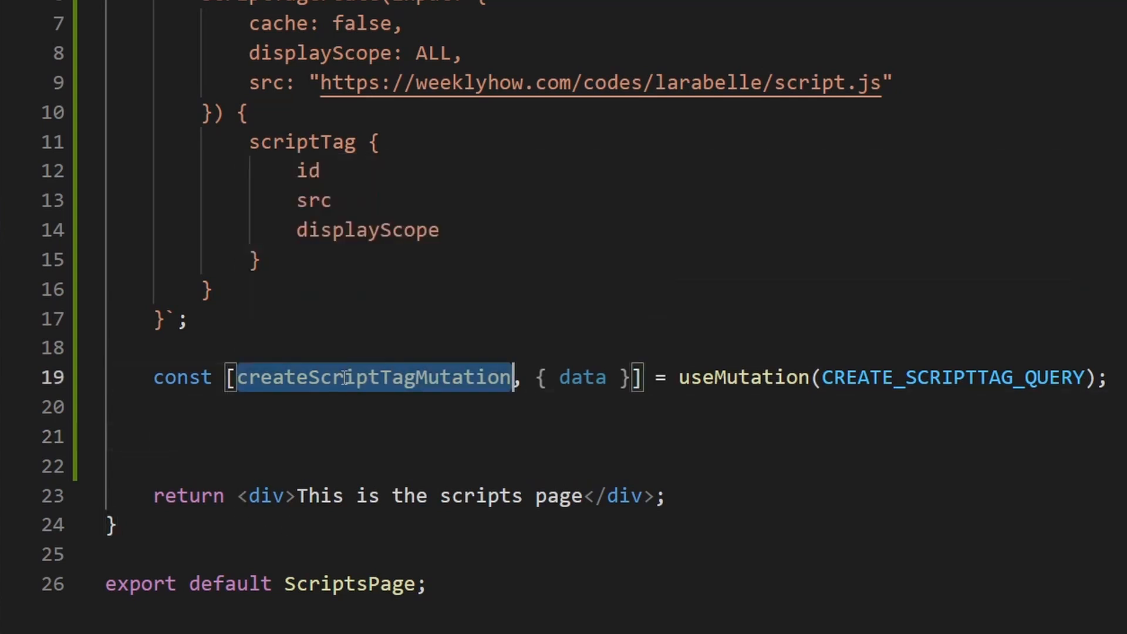
pyautogui.click(479, 434)
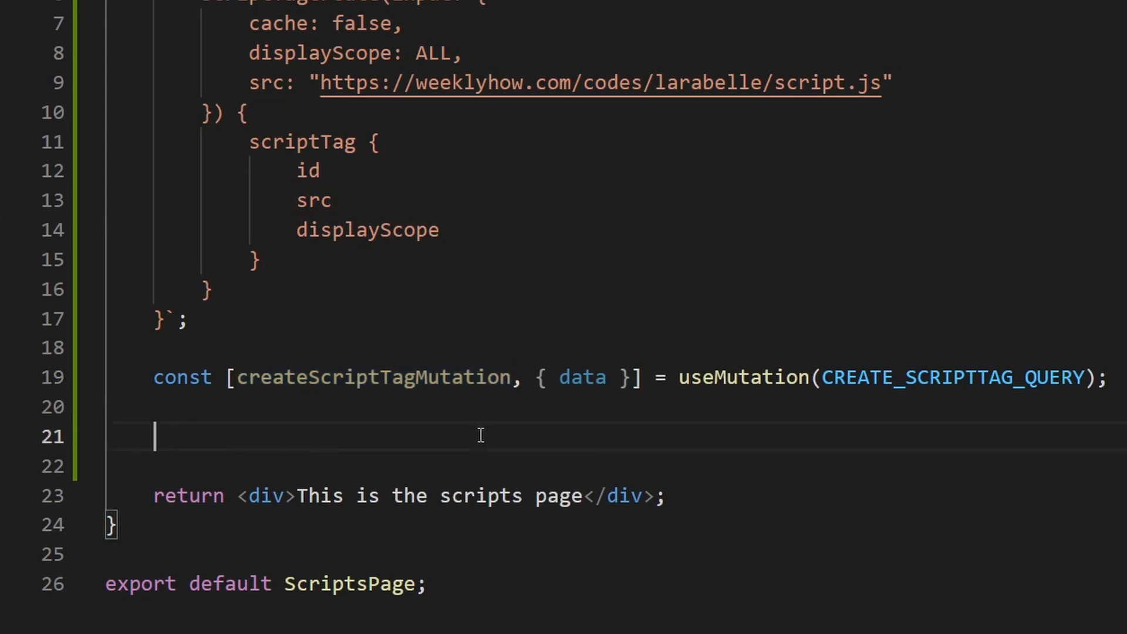
pyautogui.write('createScriptTagMutation')
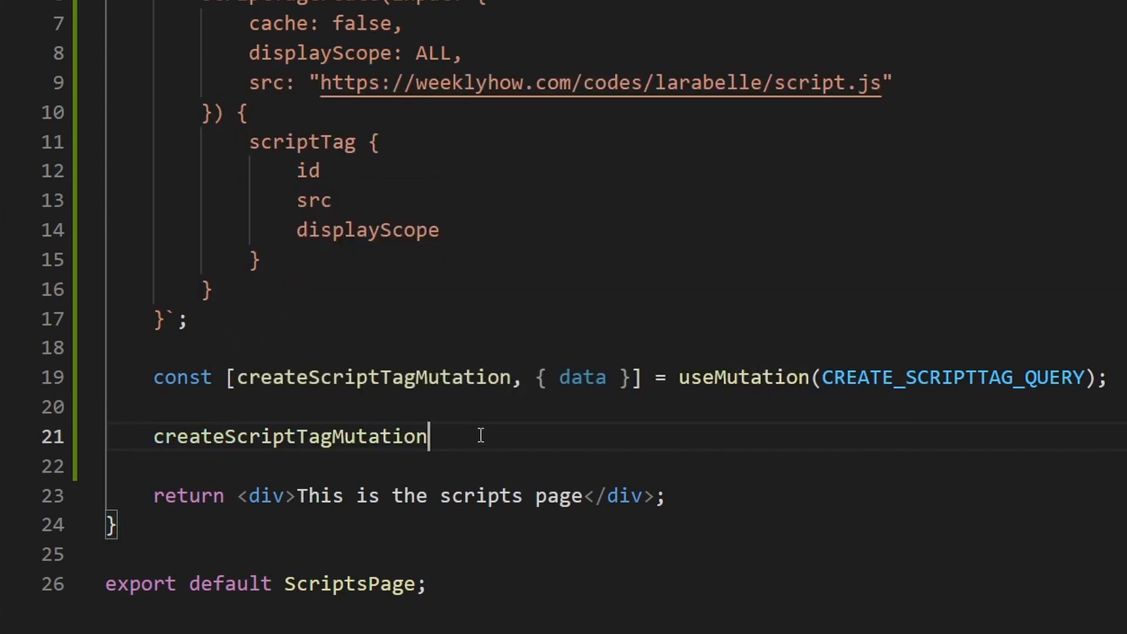
pyautogui.write('();')
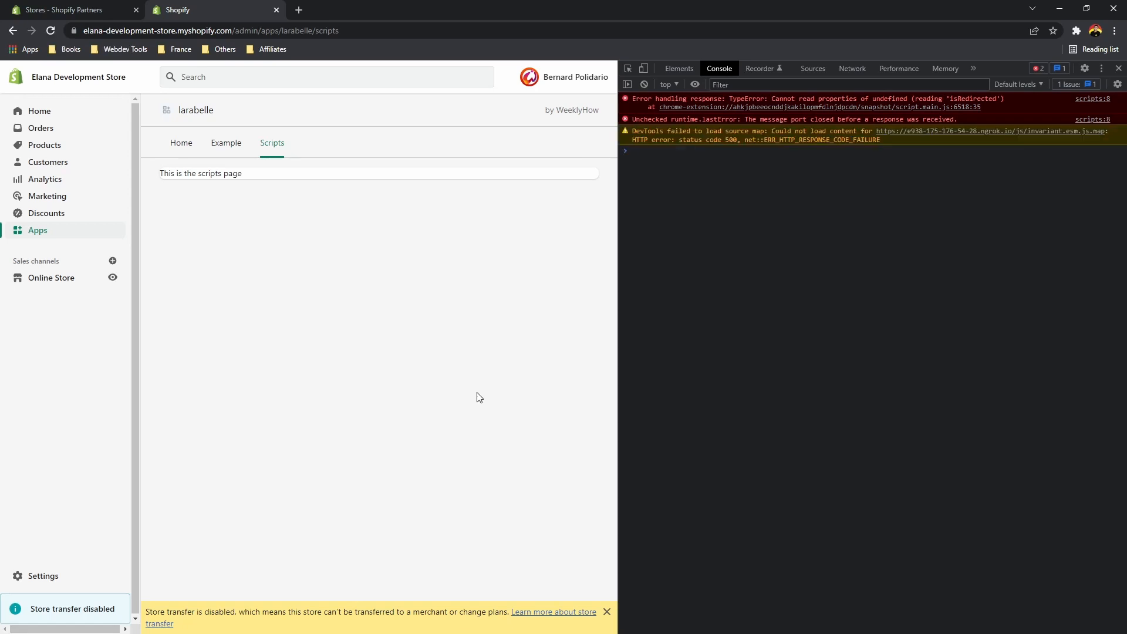
pyautogui.moveTo(113, 279)
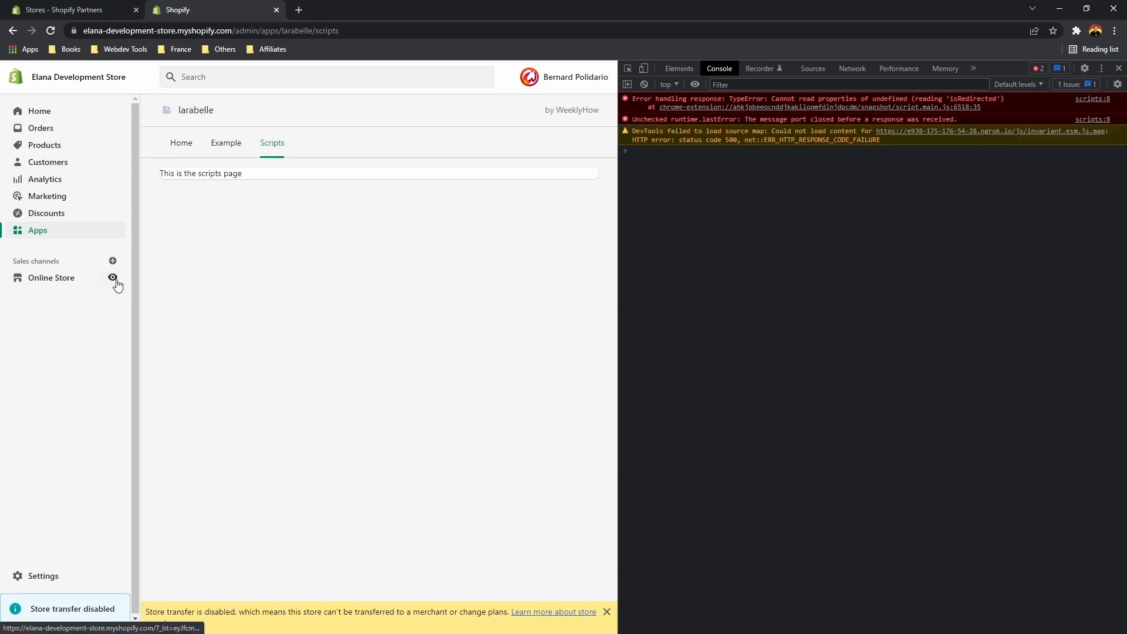
# Step: View the development store's online storefront via the Online Store eye icon
pyautogui.click(113, 278)
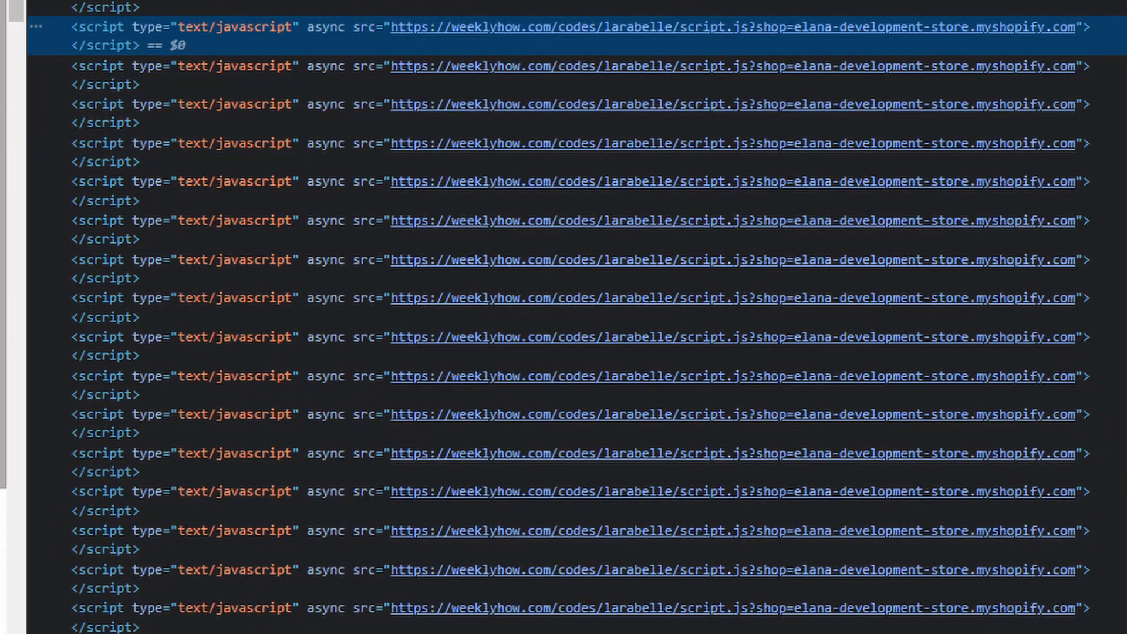
# Step: Scroll the inspected storefront markup through the repeated larabelle script.js tags
pyautogui.scroll(-3)
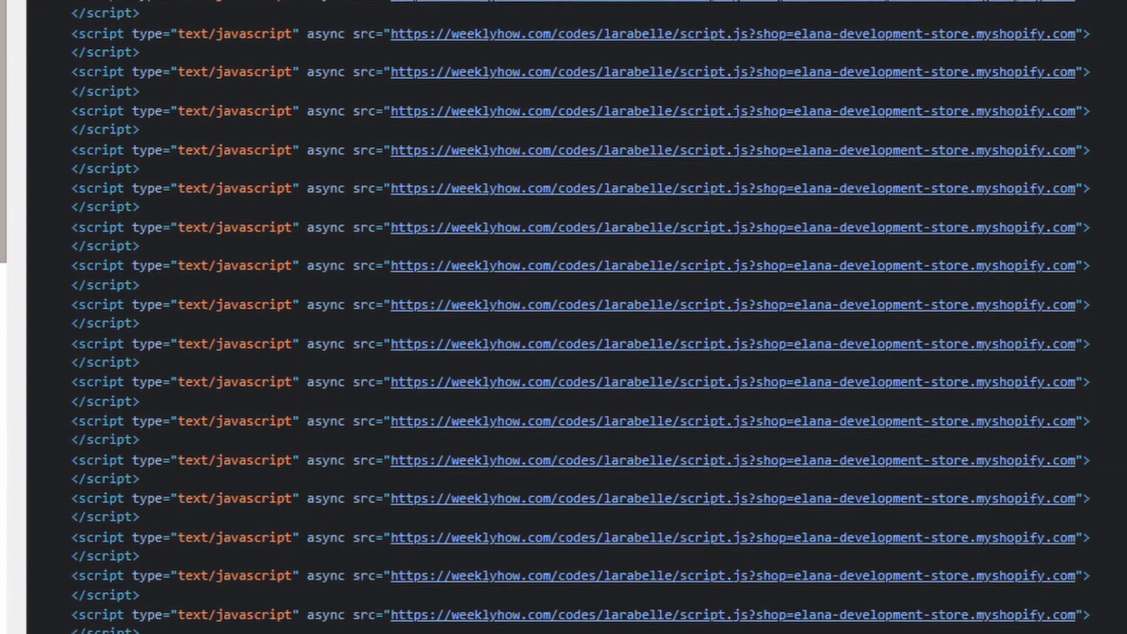